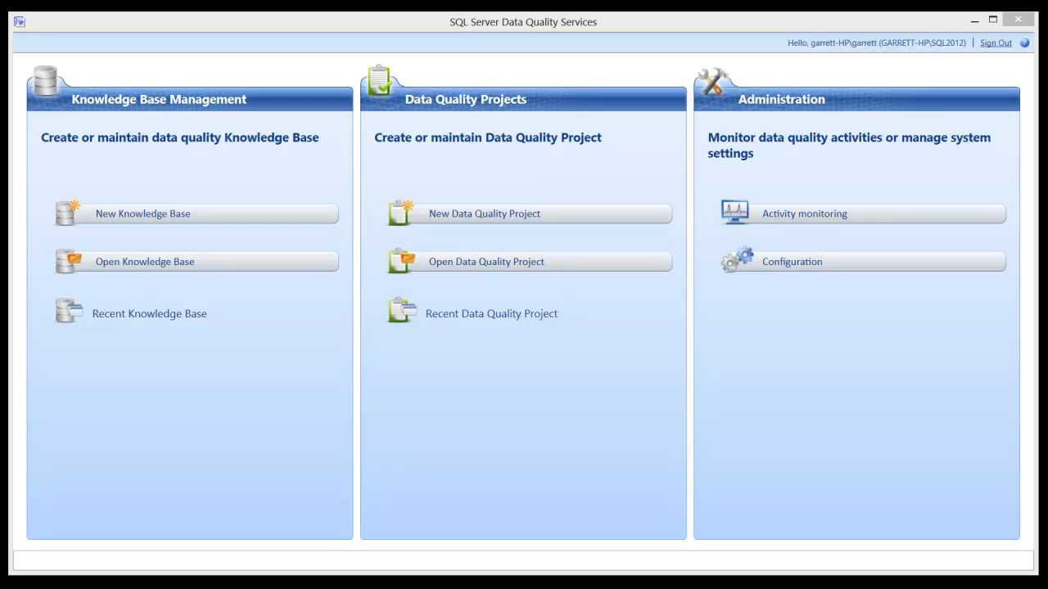
mouse_move(155, 115)
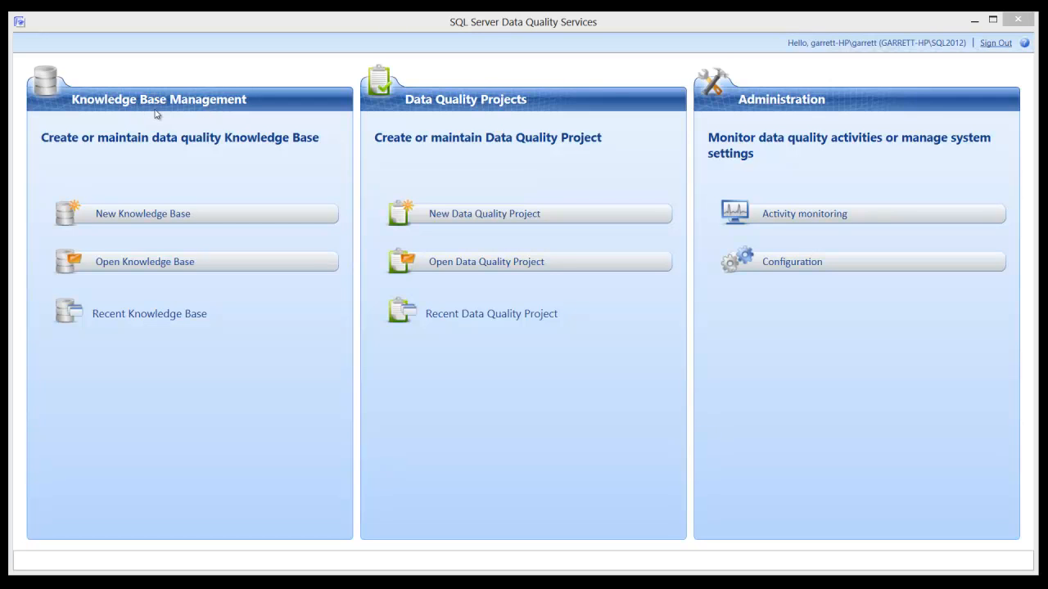
mouse_move(193, 121)
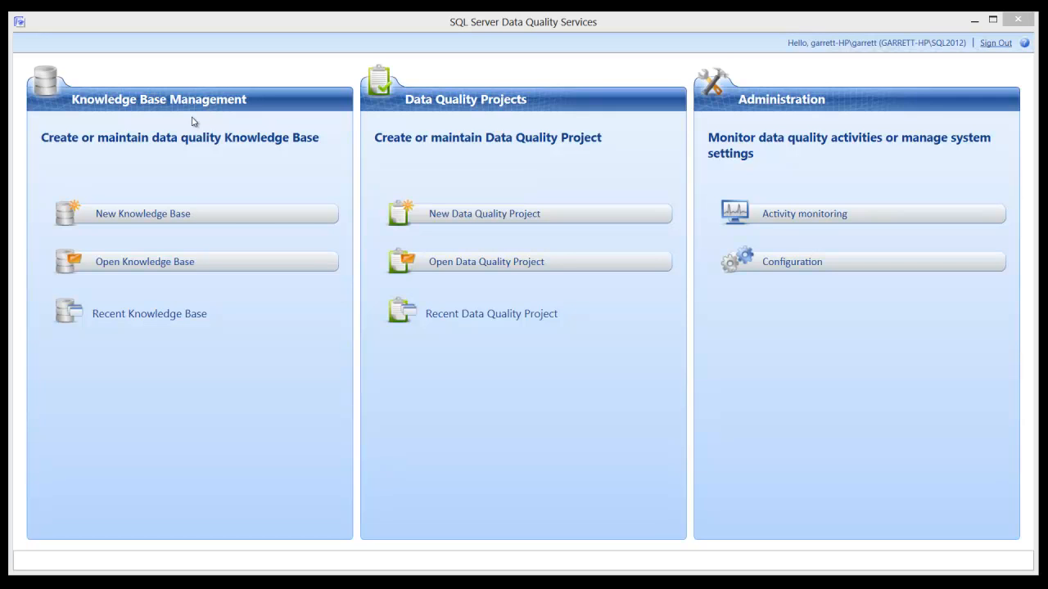
mouse_move(203, 135)
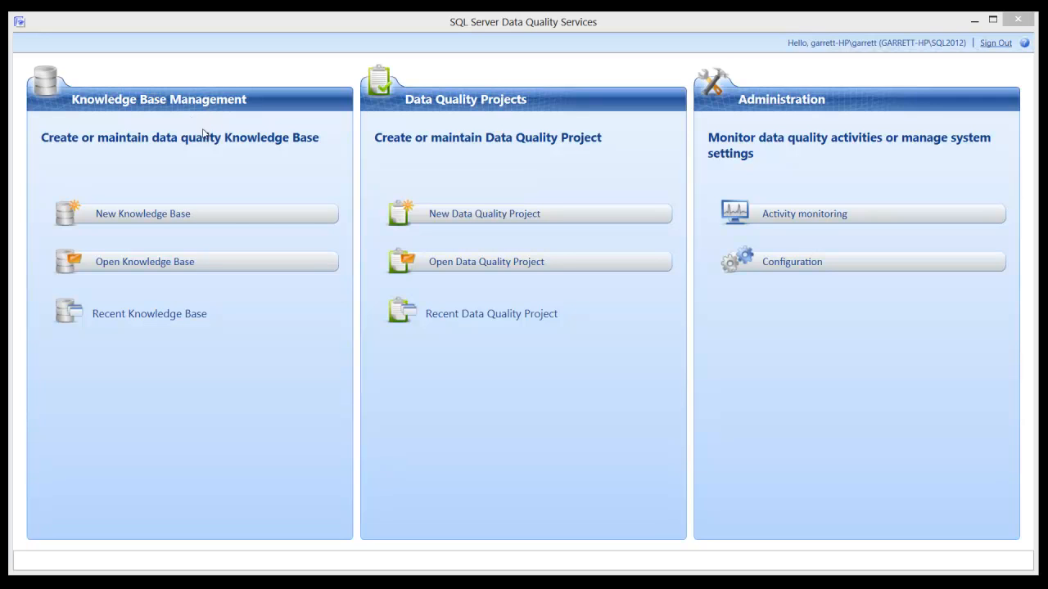
mouse_move(485, 121)
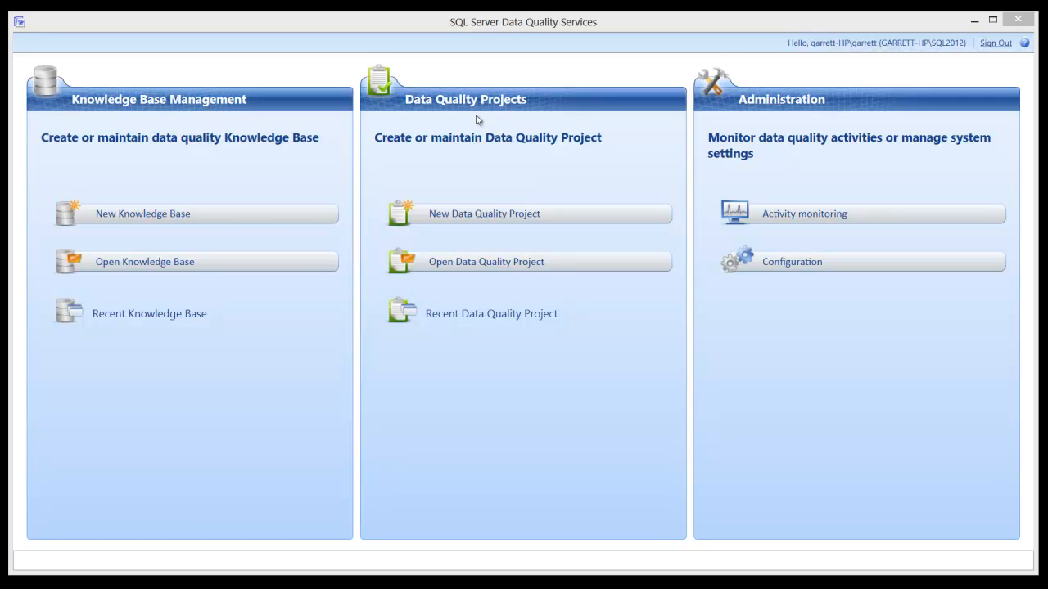
mouse_move(495, 123)
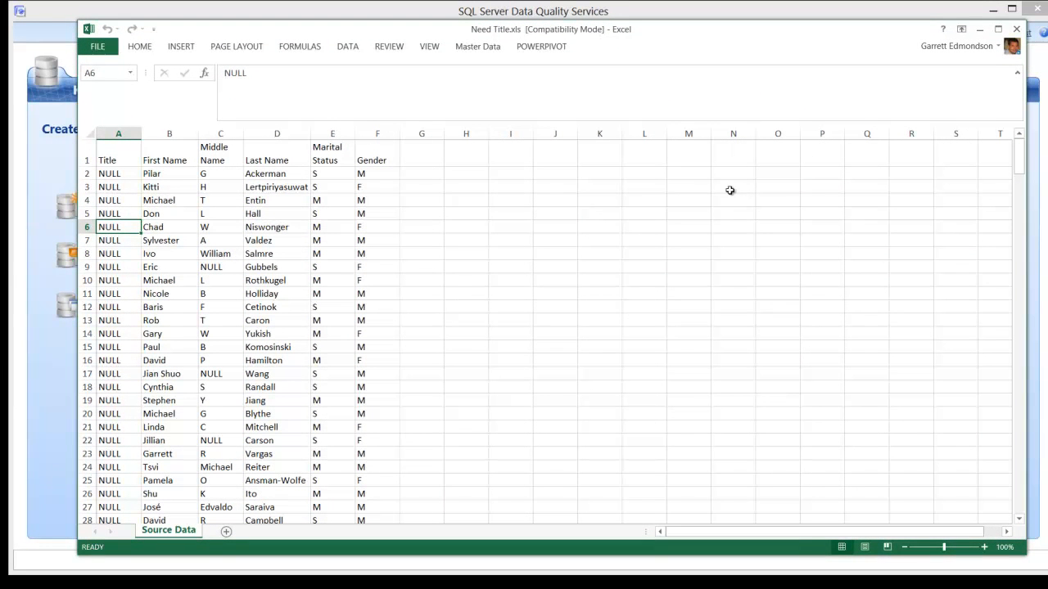
mouse_move(478, 39)
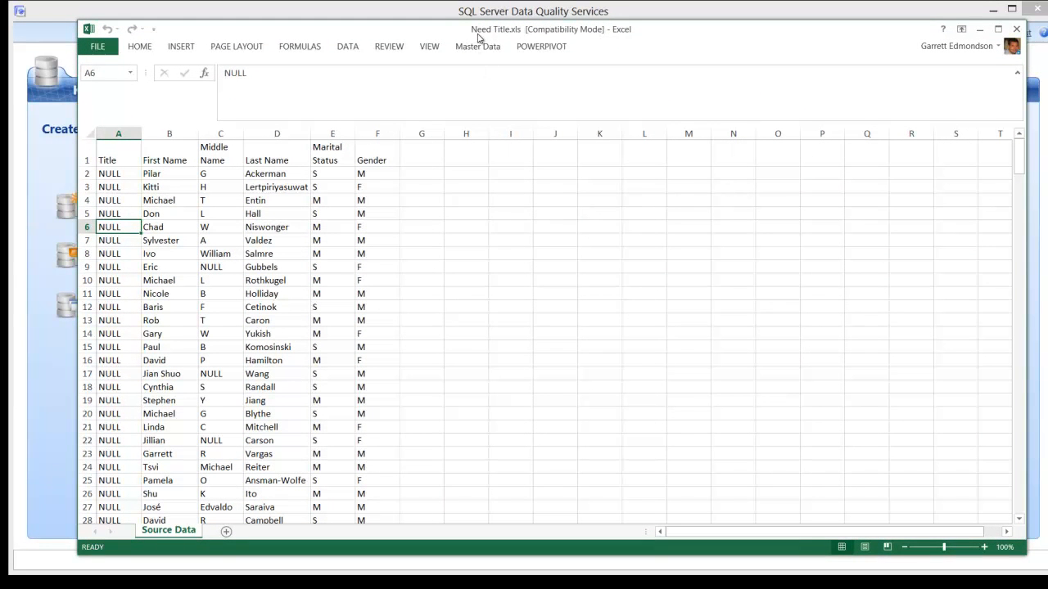
mouse_move(504, 39)
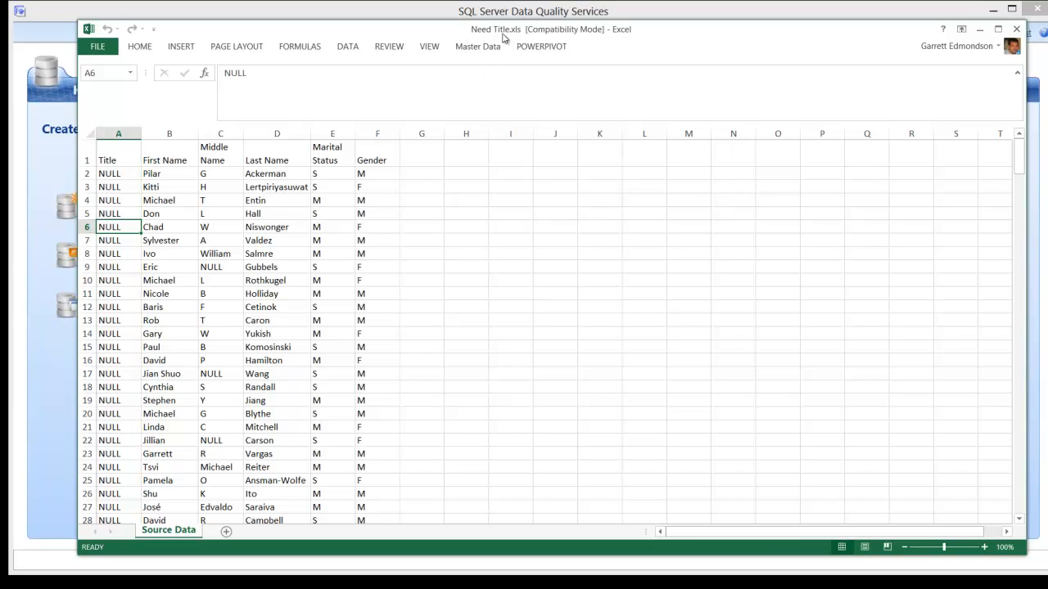
mouse_move(154, 214)
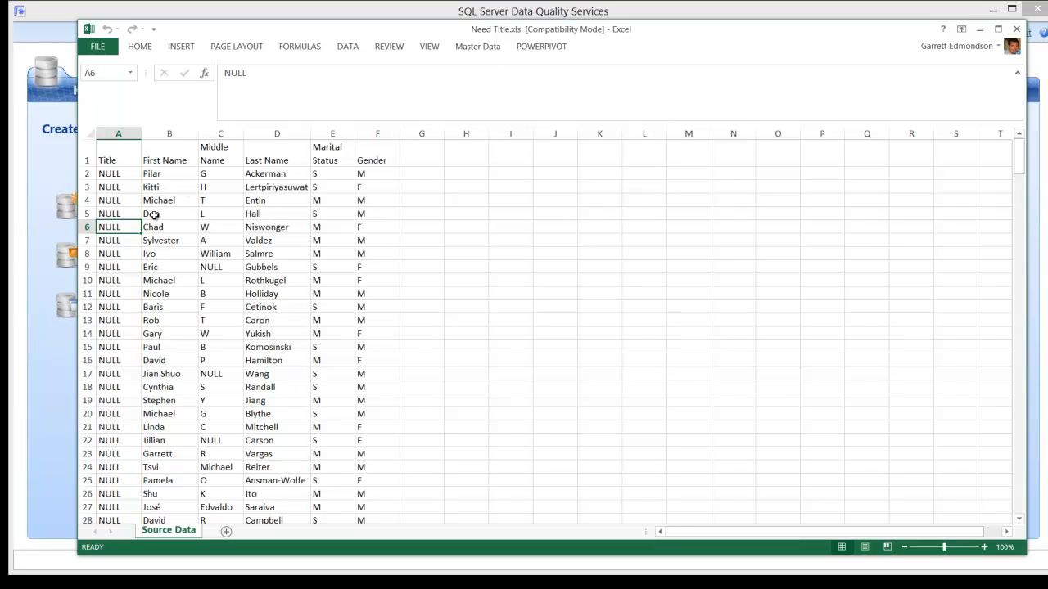
- Review the source records, noting NULL Title values alongside Marital Status and Gender columns
click(118, 173)
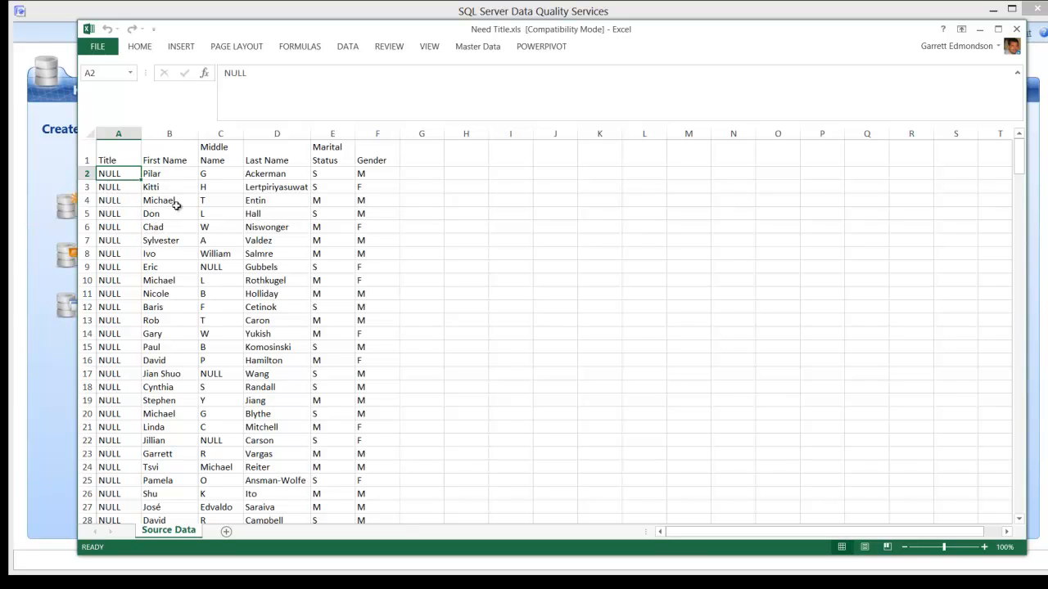
click(170, 160)
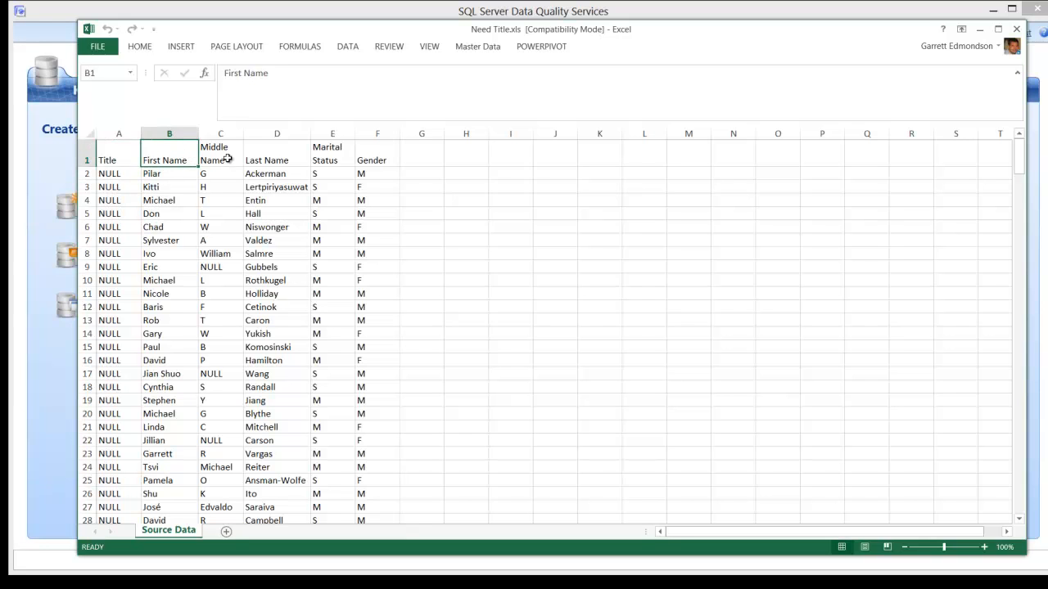
click(276, 160)
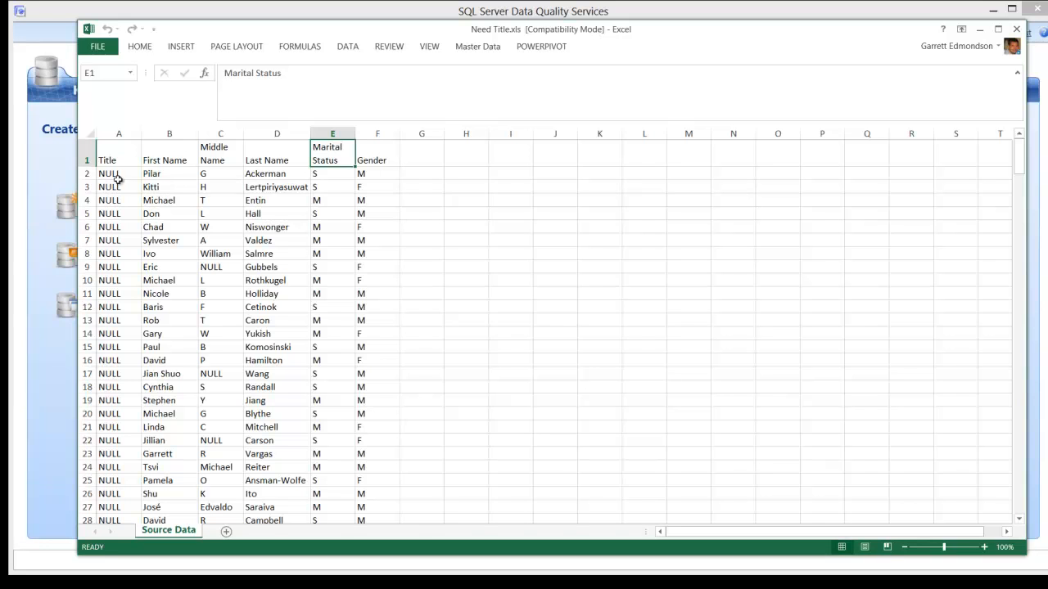
click(118, 173)
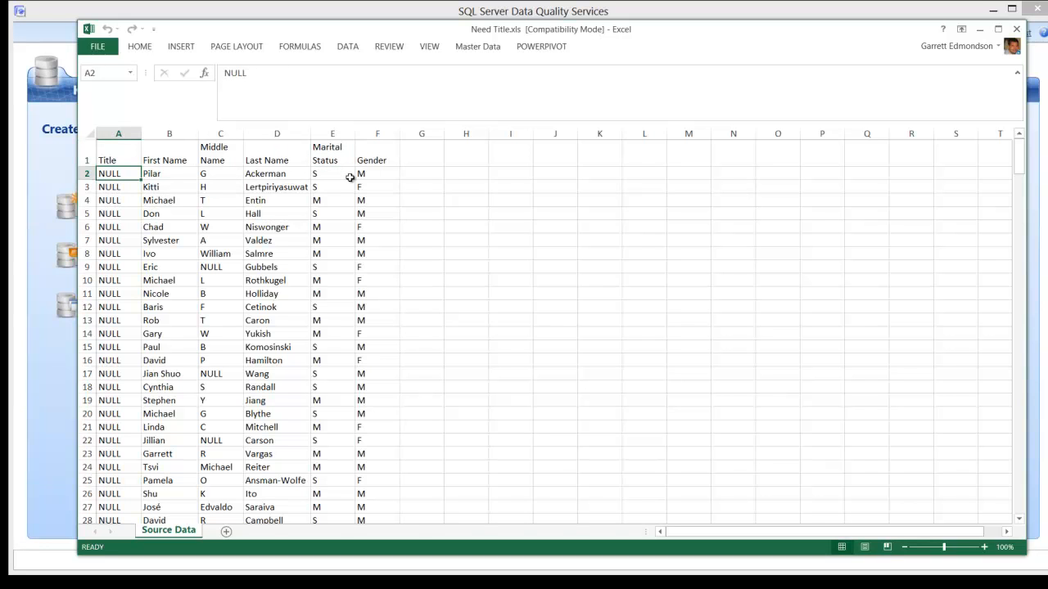
click(376, 174)
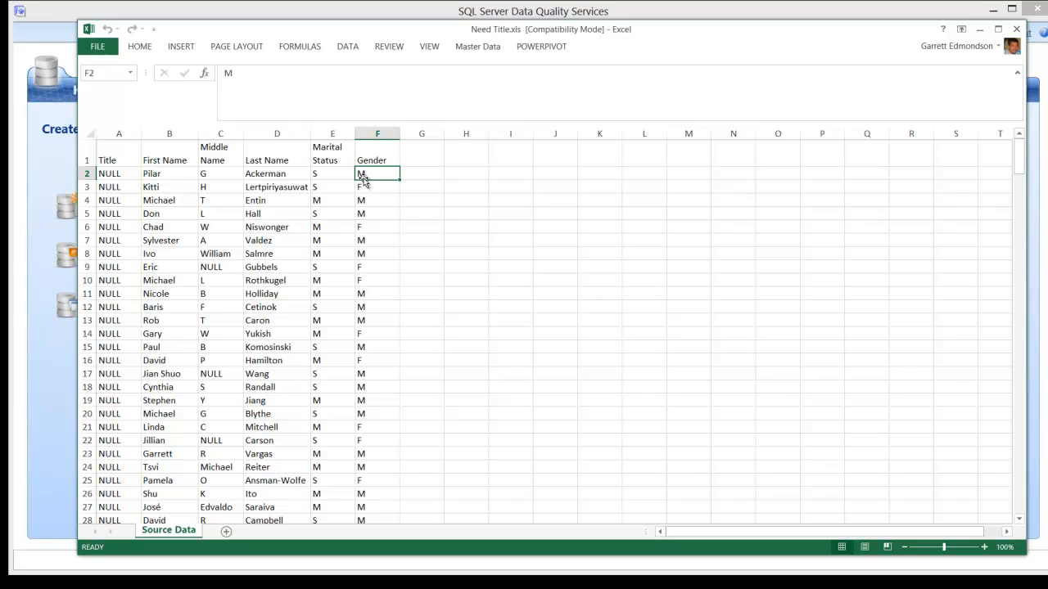
mouse_move(365, 179)
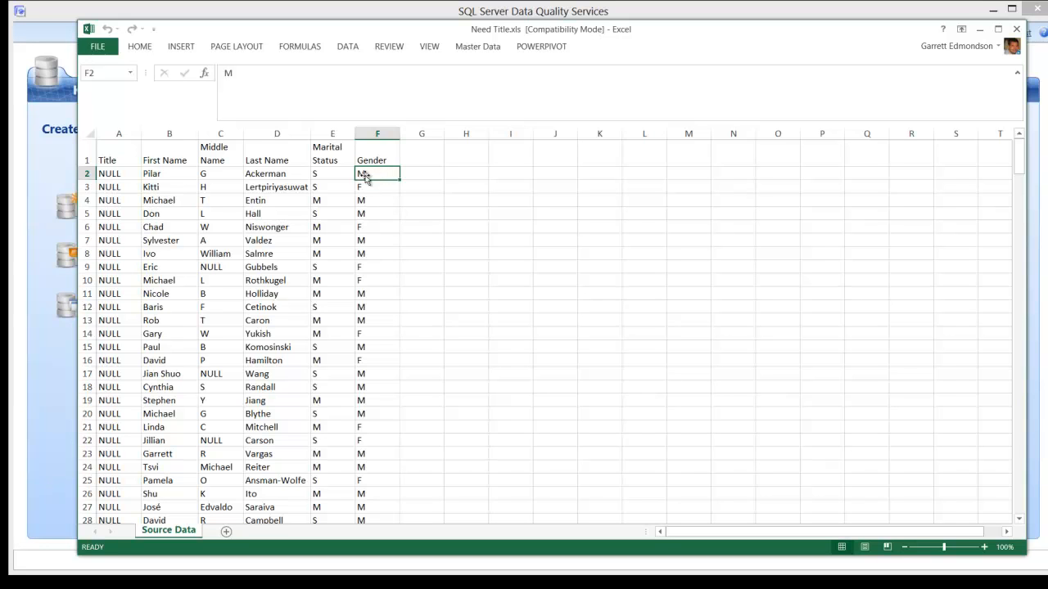
click(118, 174)
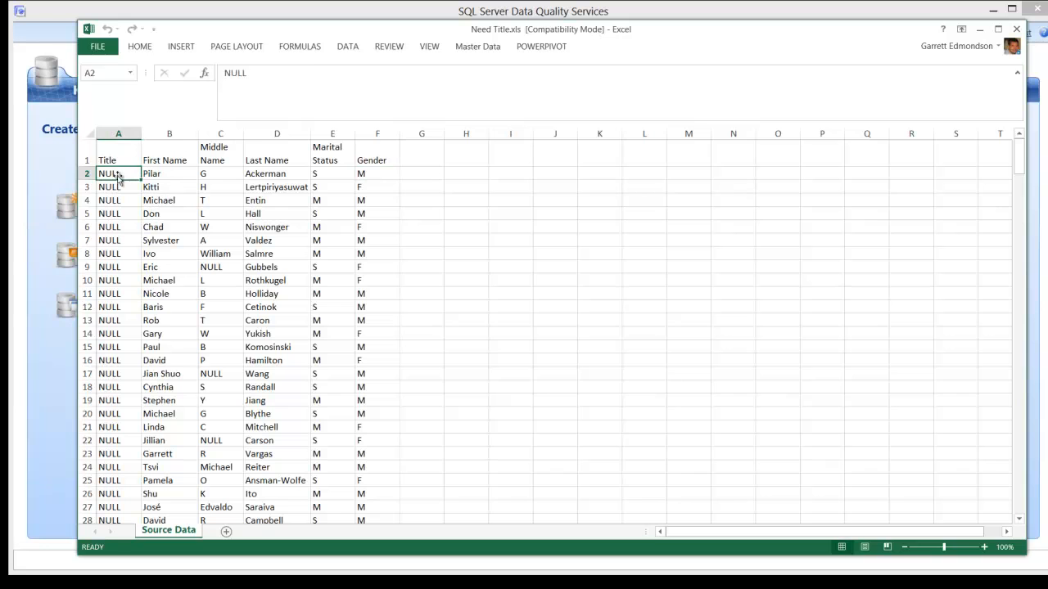
mouse_move(328, 174)
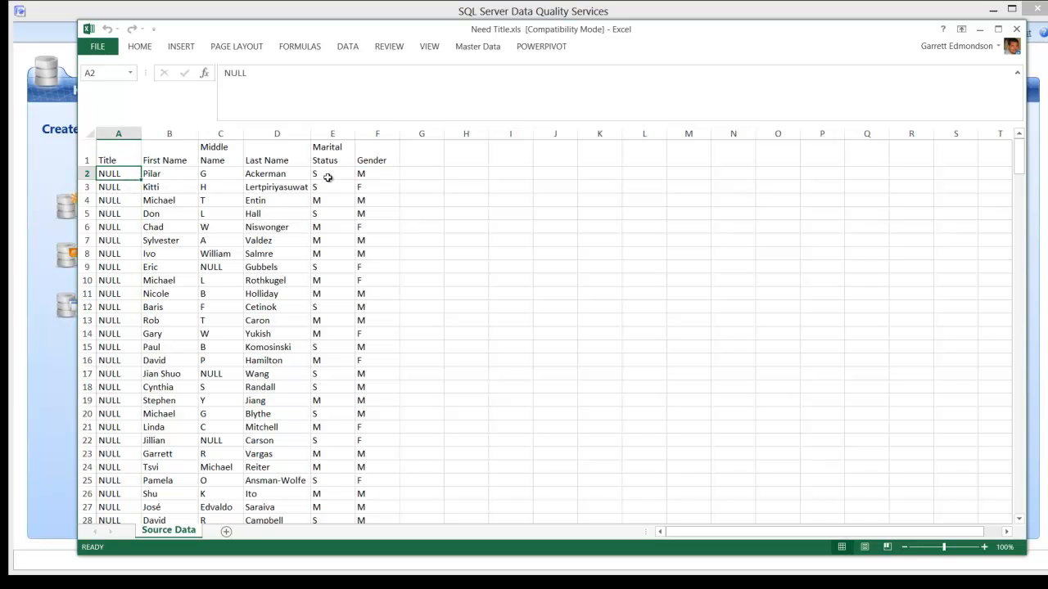
click(331, 186)
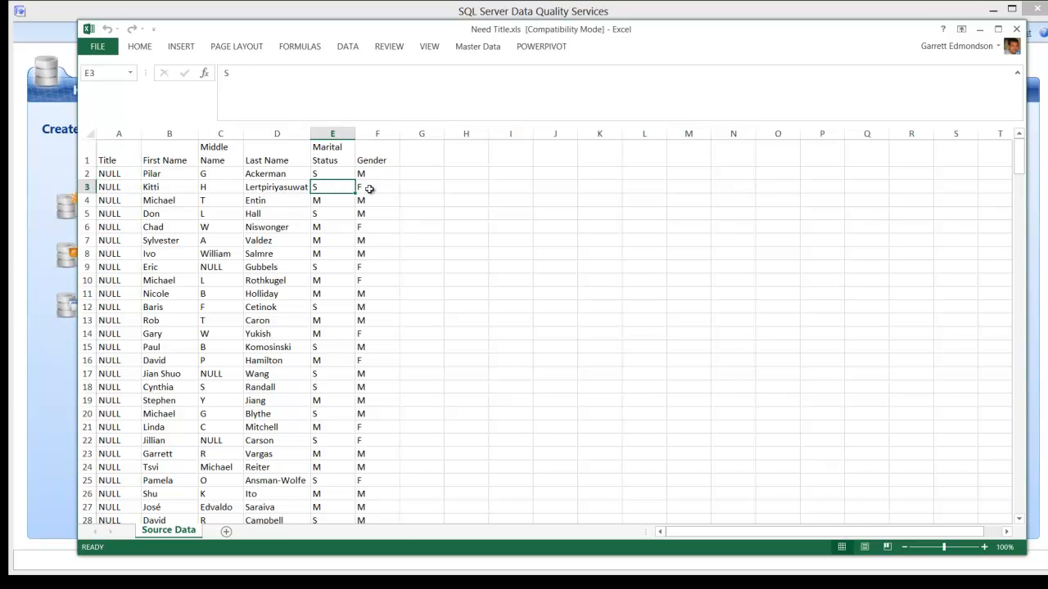
click(376, 187)
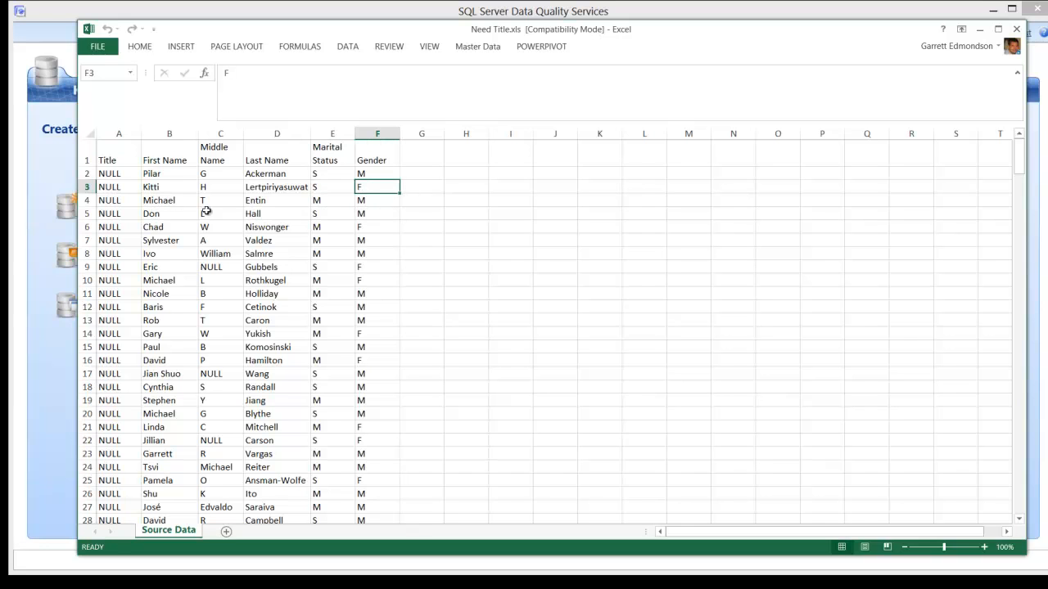
click(117, 187)
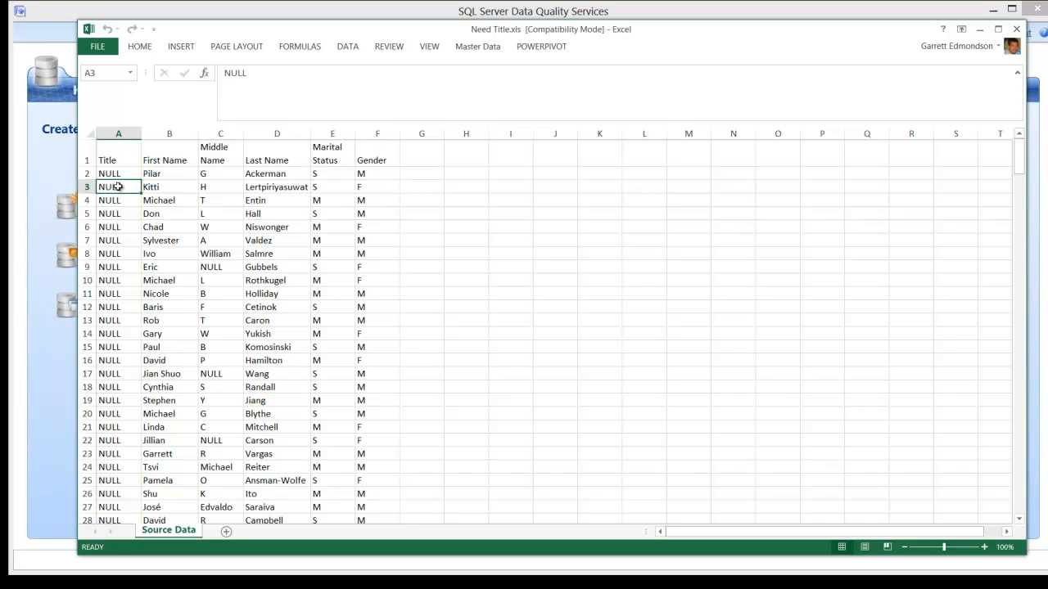
mouse_move(354, 220)
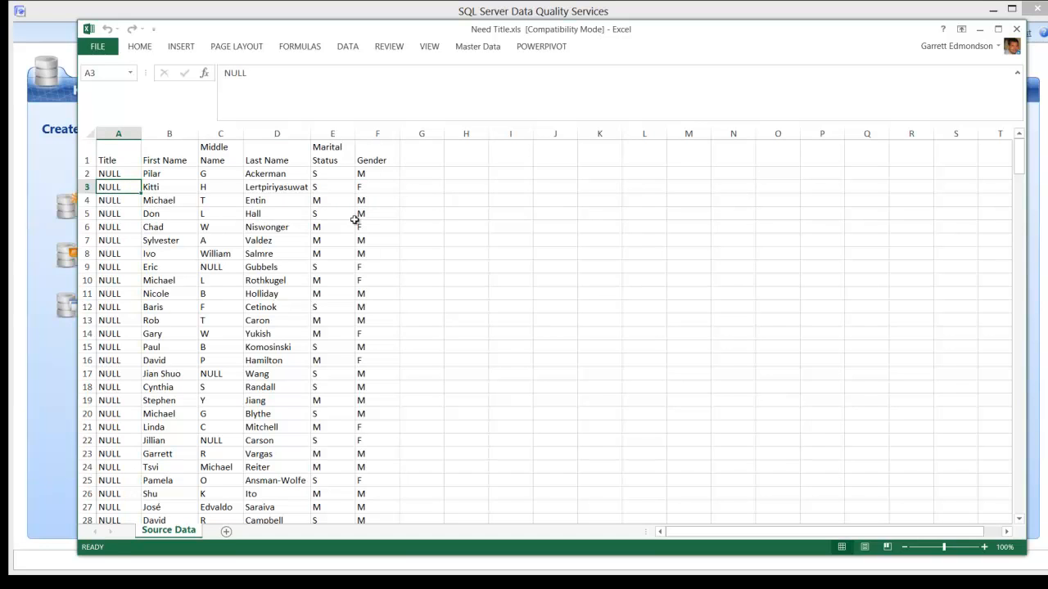
click(330, 226)
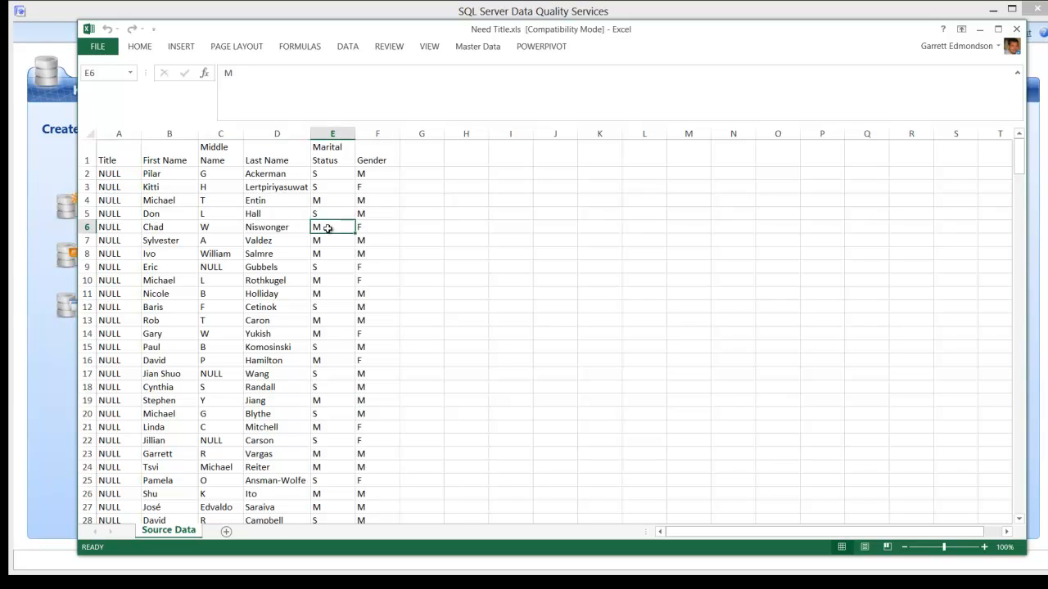
click(377, 226)
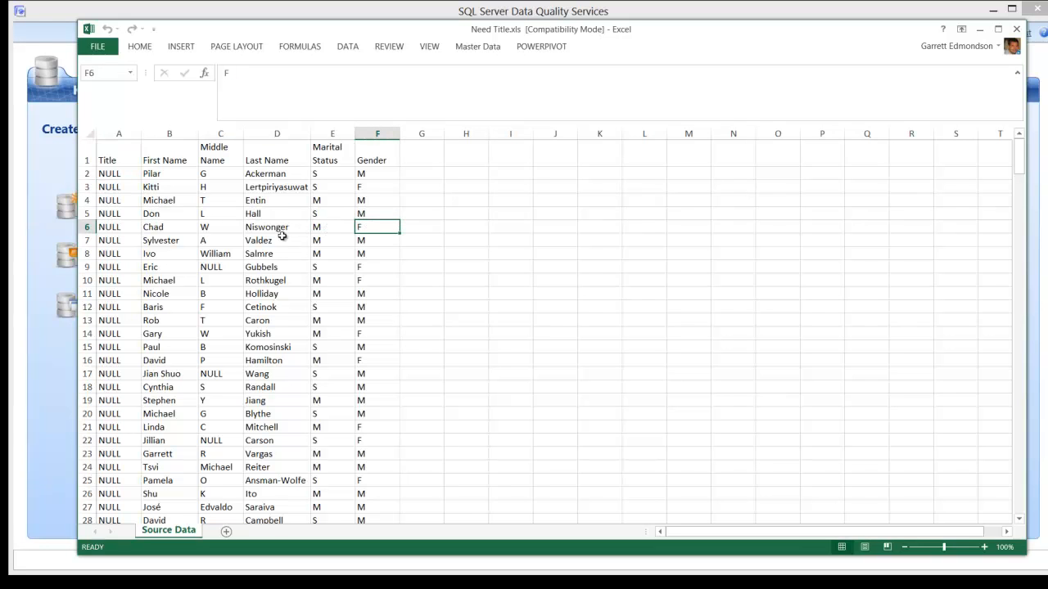
click(118, 226)
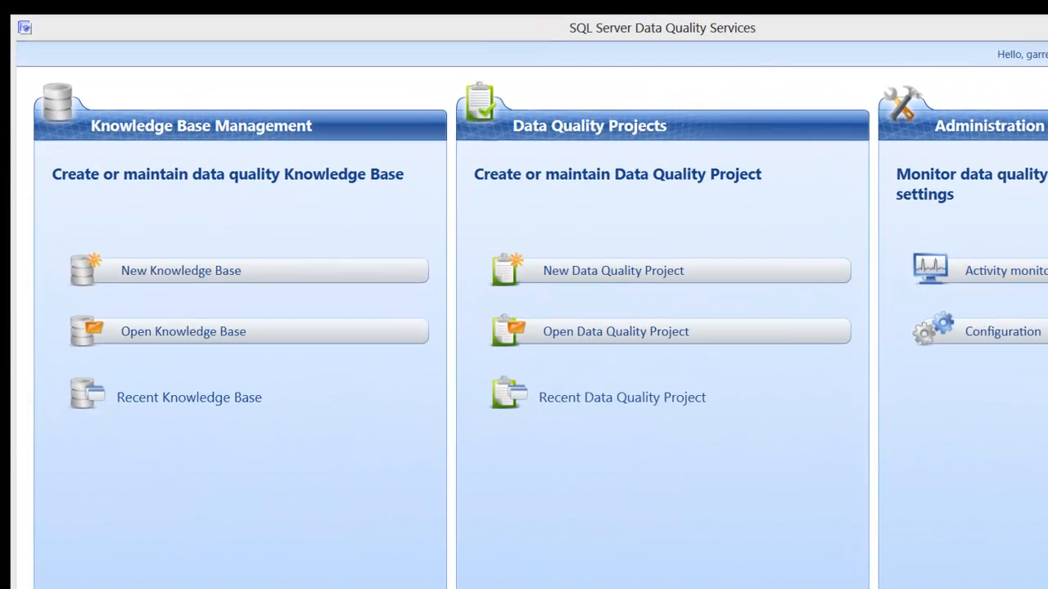
mouse_move(432, 489)
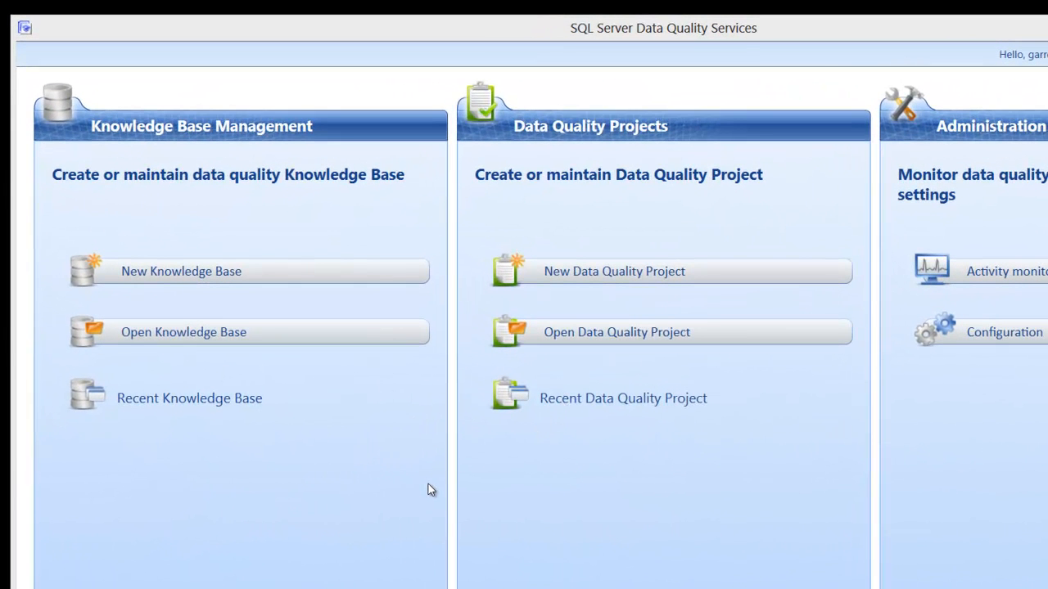
mouse_move(275, 281)
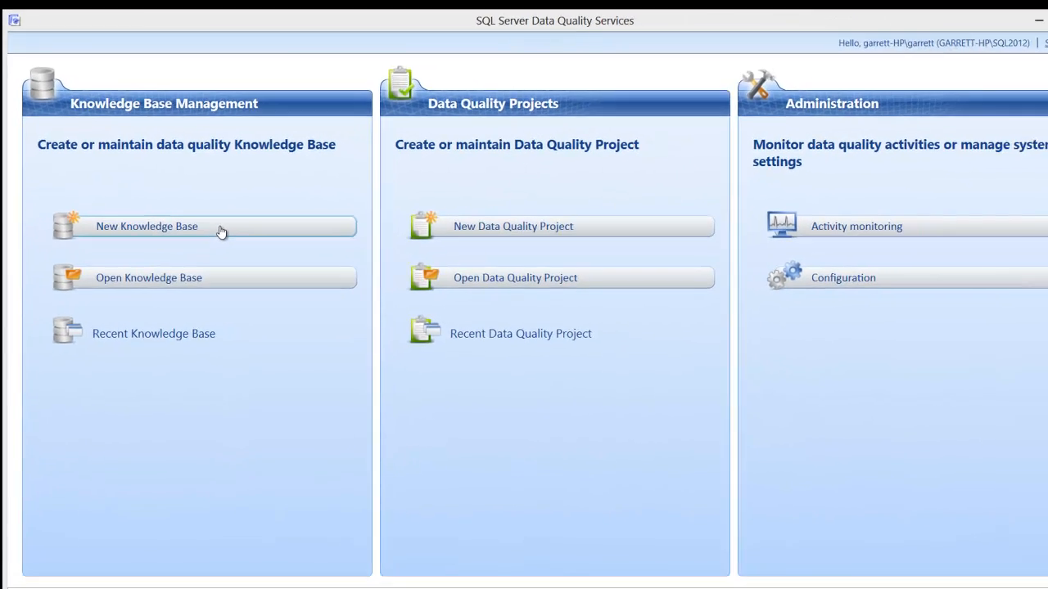
- Create a new knowledge base named 'Title Demo' with Domain Management as the activity
click(148, 226)
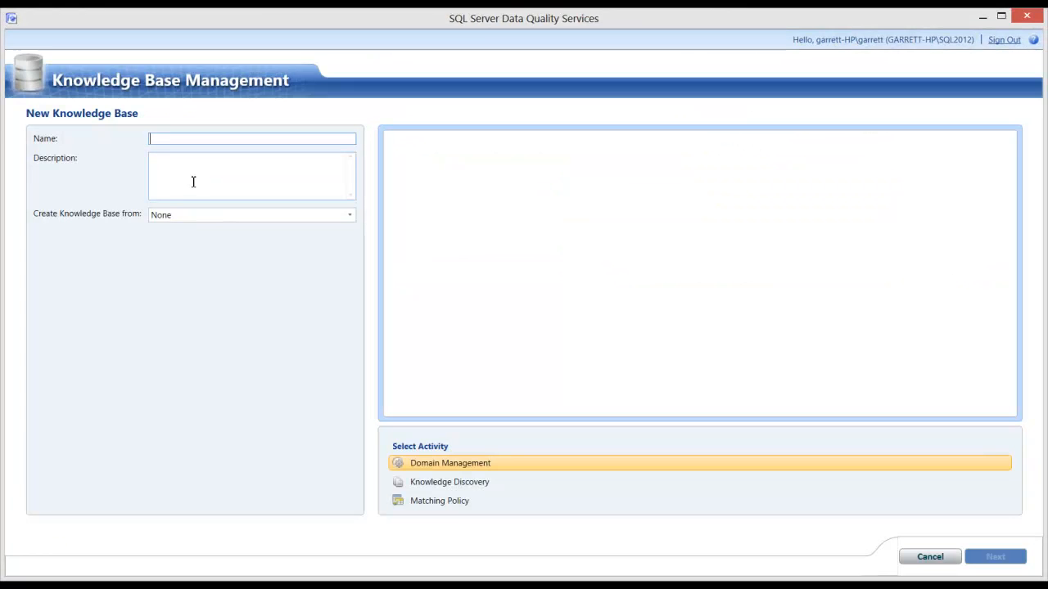
text(Ti)
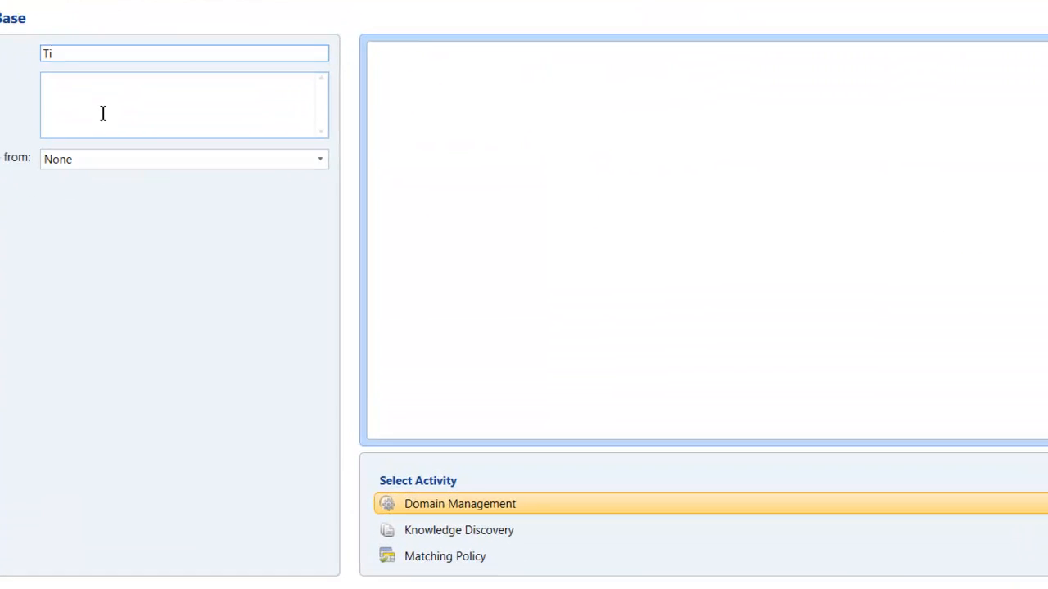
text(tle)
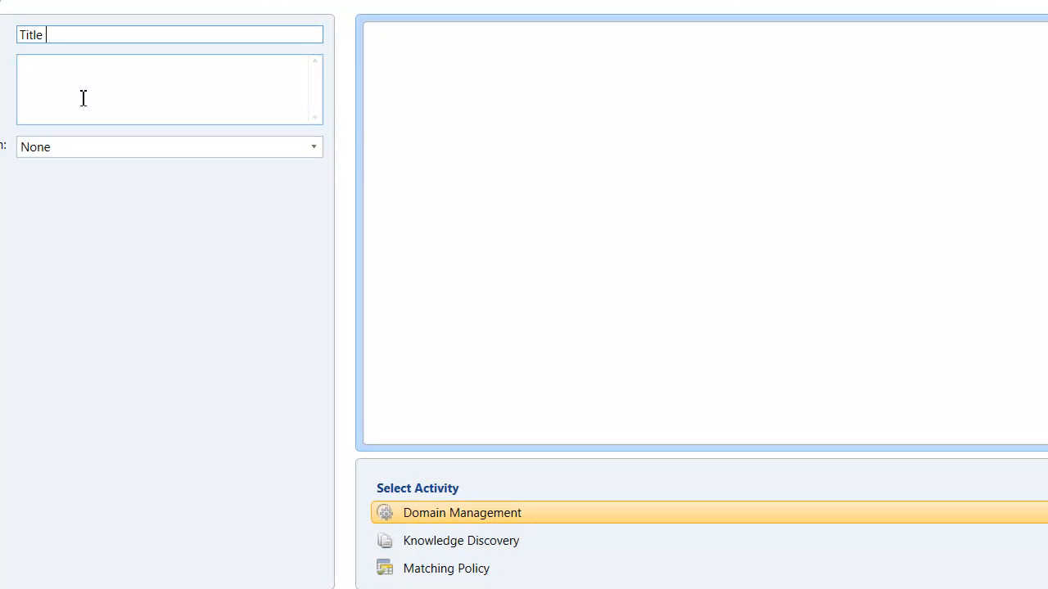
text(Demo)
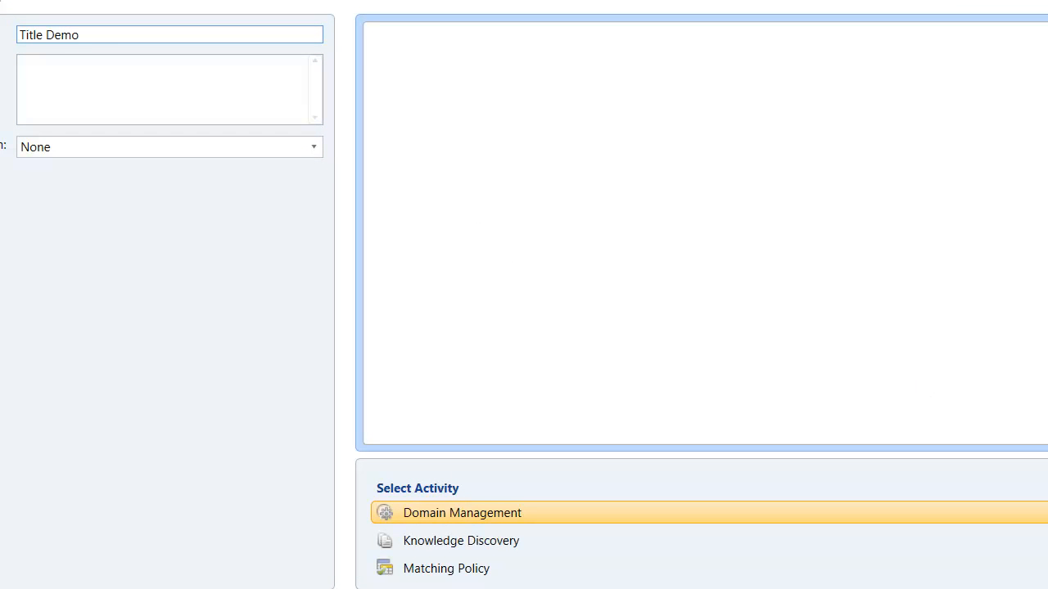
click(171, 35)
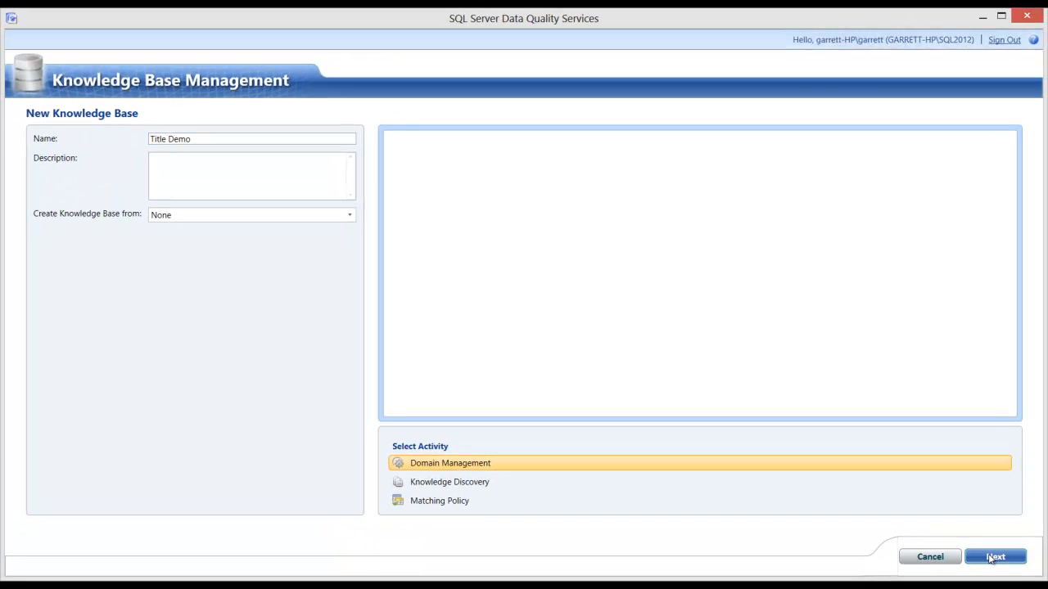
- Add a domain named 'Title' to the knowledge base and show its properties
click(995, 557)
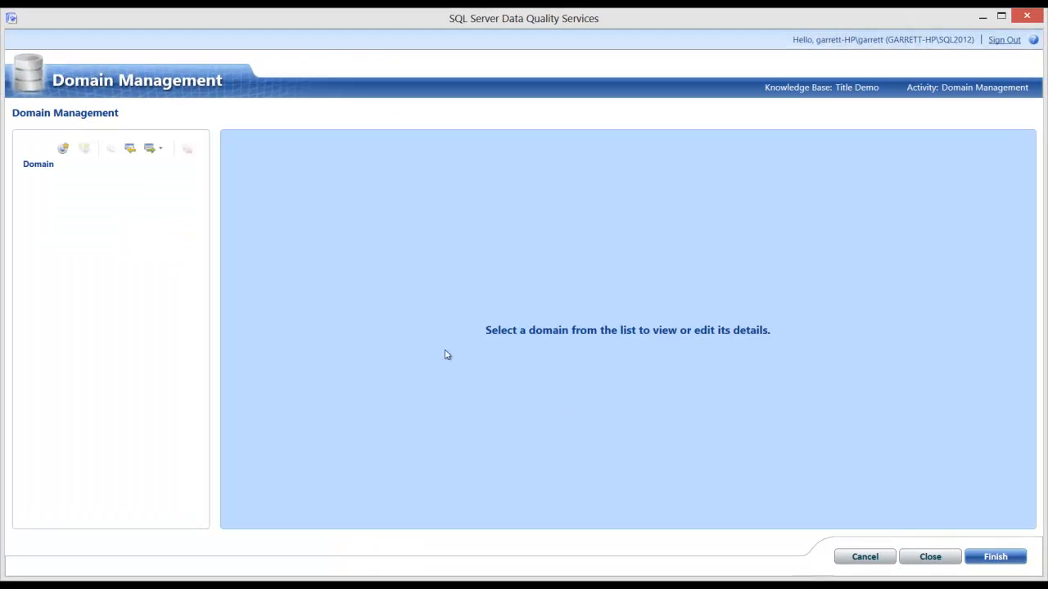
mouse_move(161, 288)
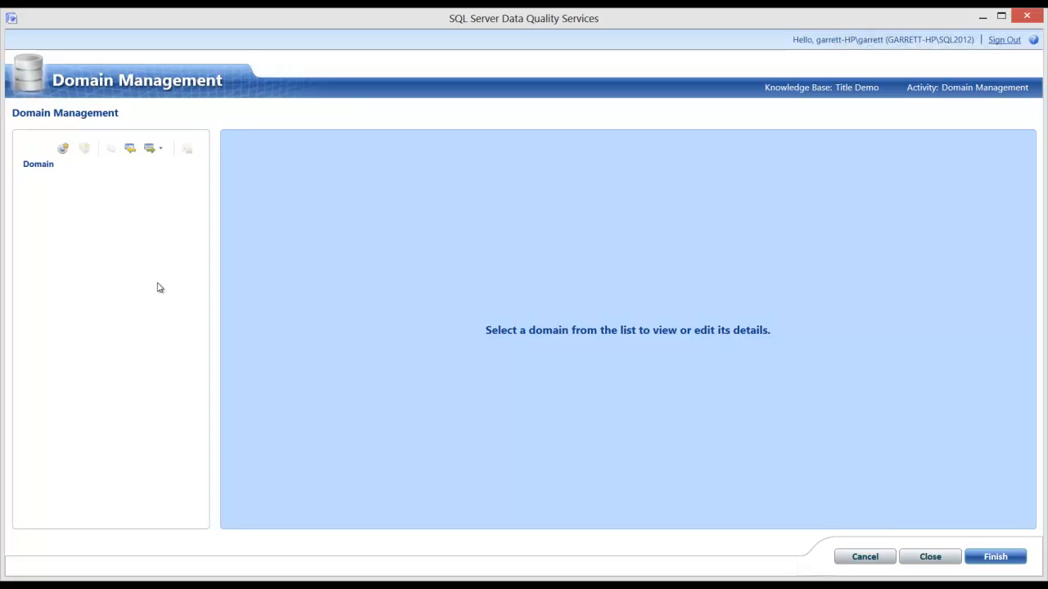
mouse_move(83, 224)
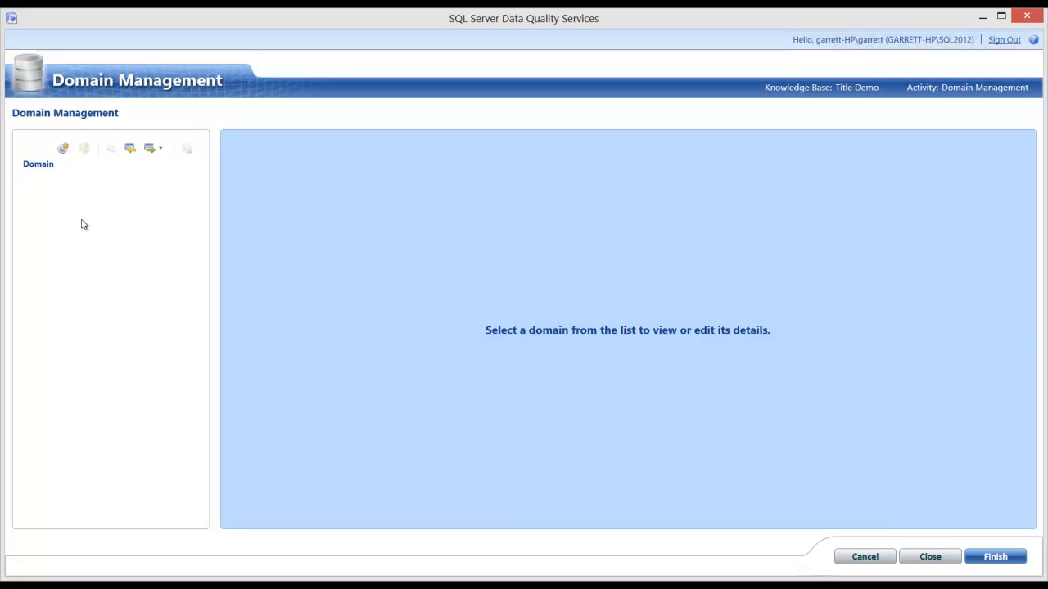
mouse_move(89, 216)
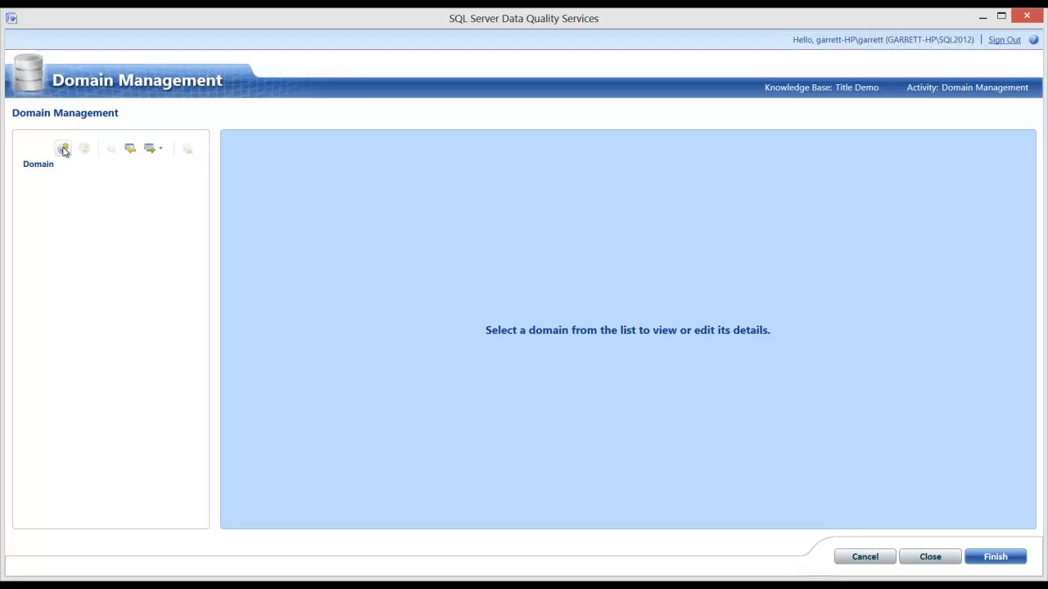
click(63, 148)
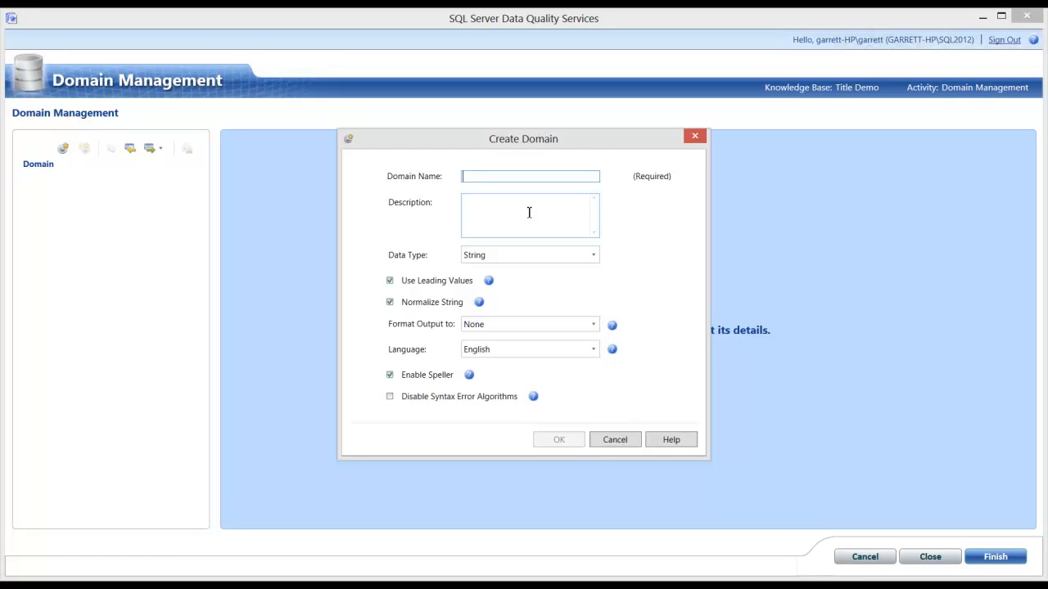
text(Title)
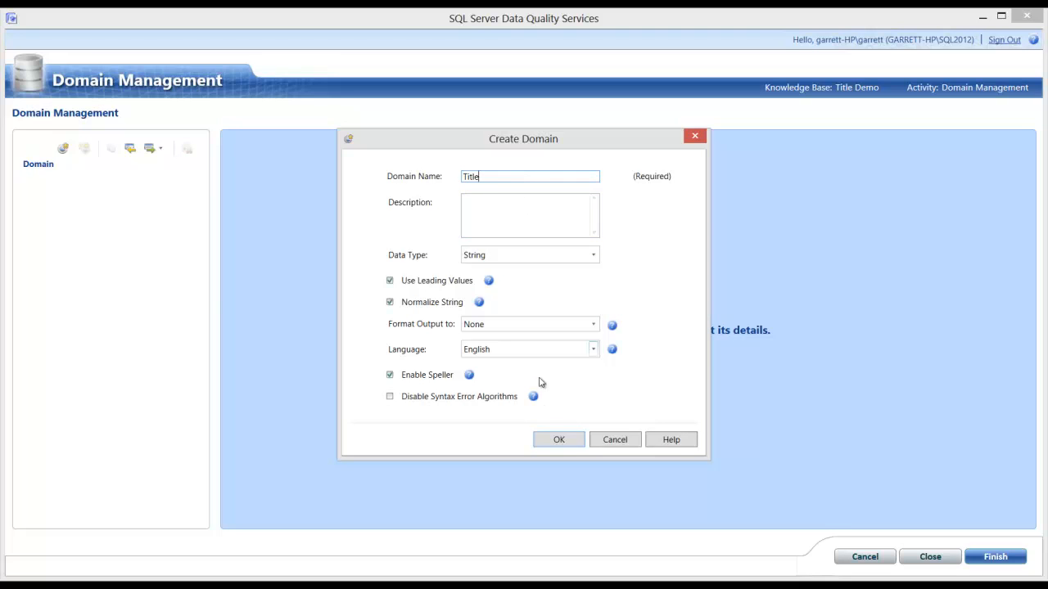
mouse_move(504, 197)
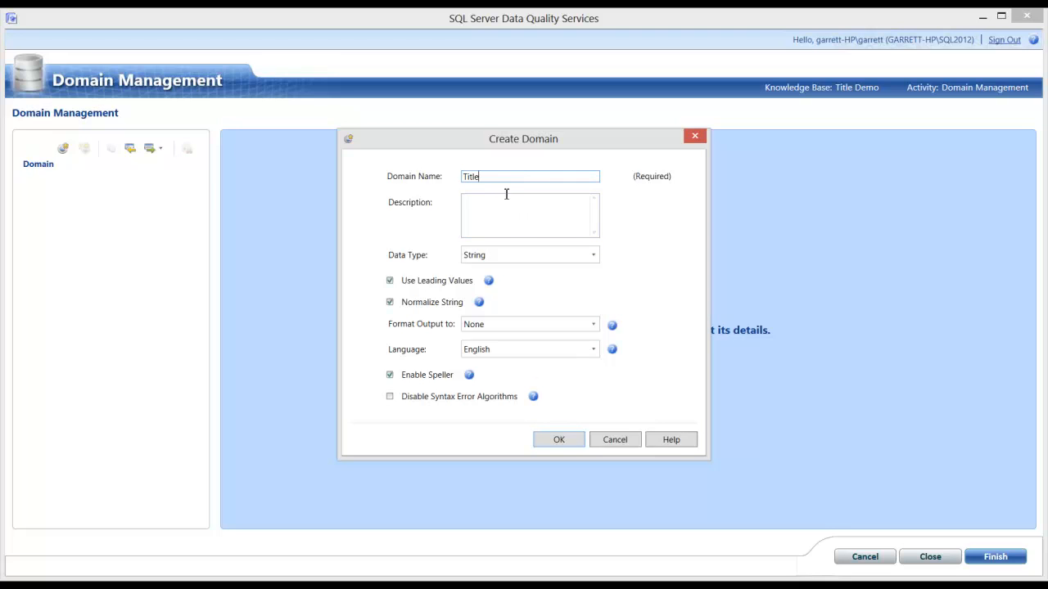
click(558, 439)
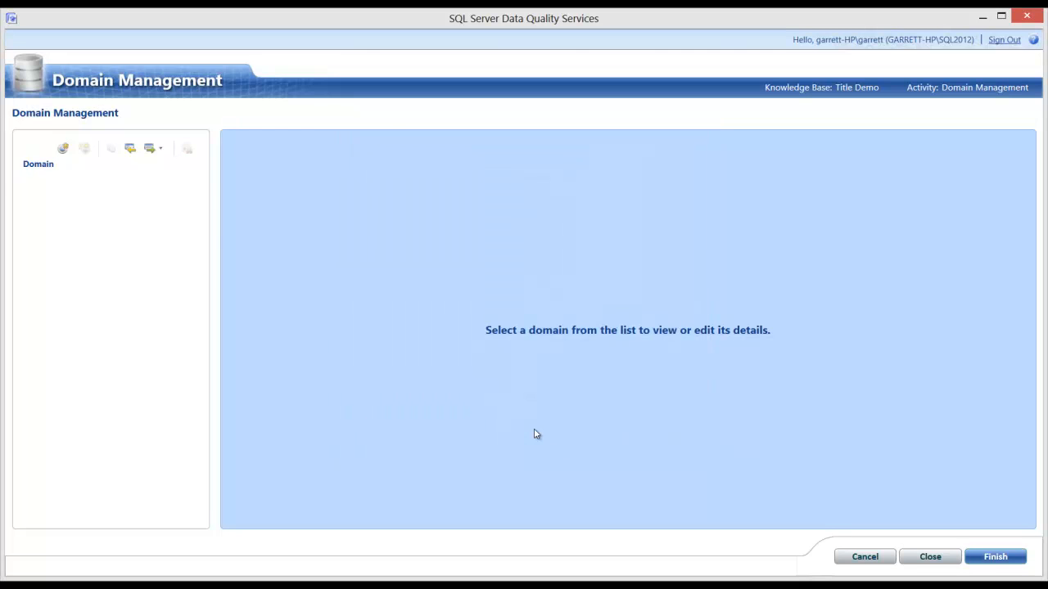
click(63, 147)
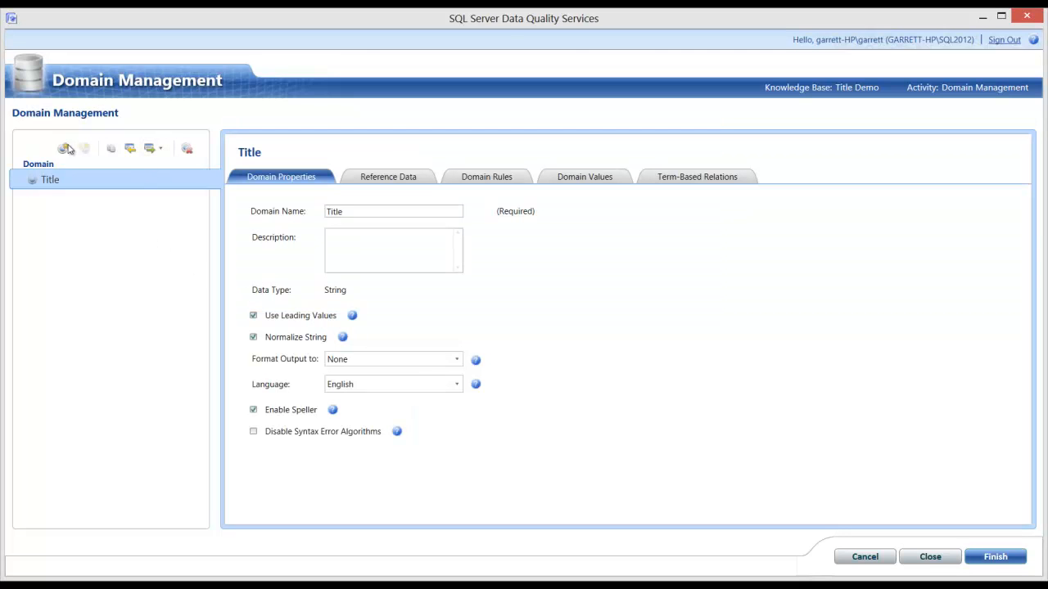
mouse_move(62, 148)
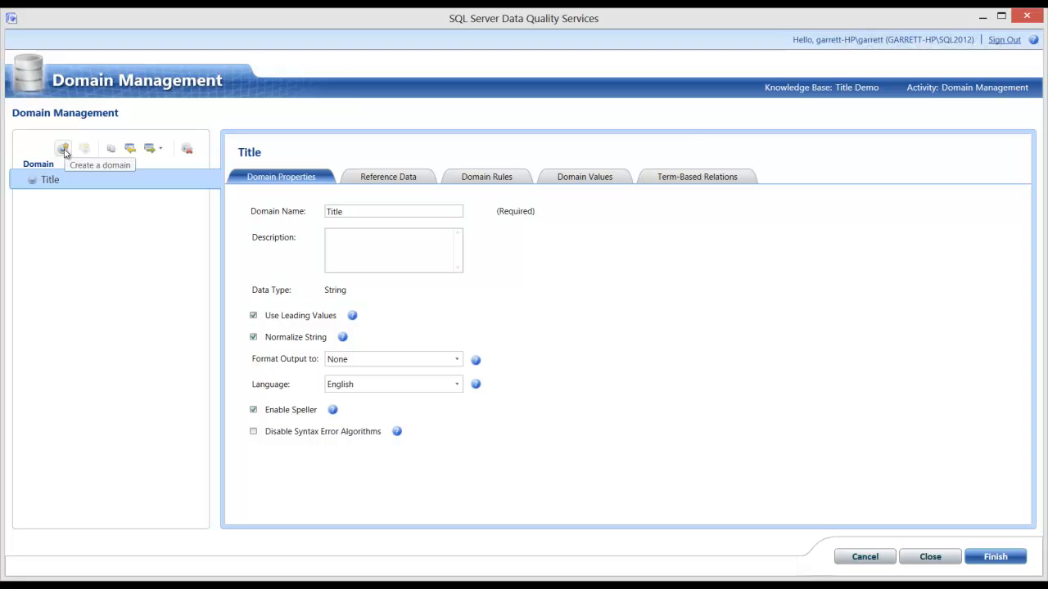
- Add a domain named 'Marital Status' to the knowledge base
click(63, 148)
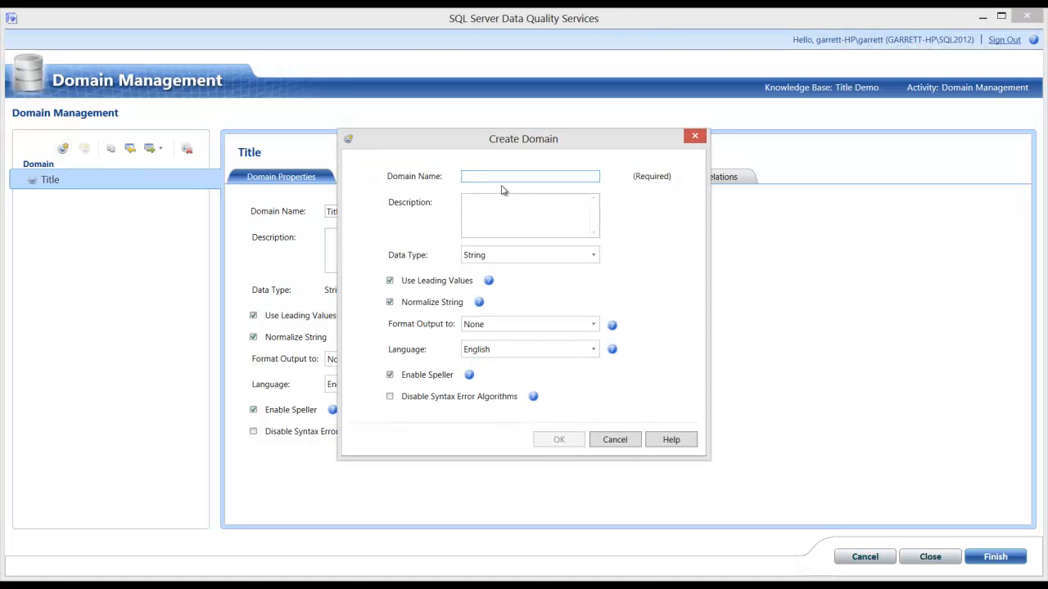
text(MA)
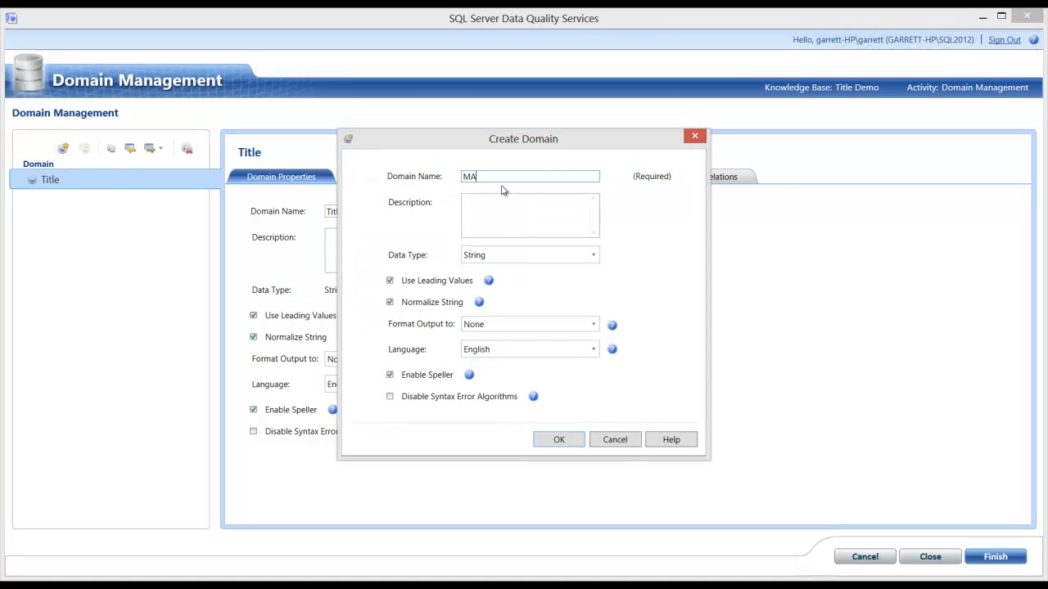
text(rita)
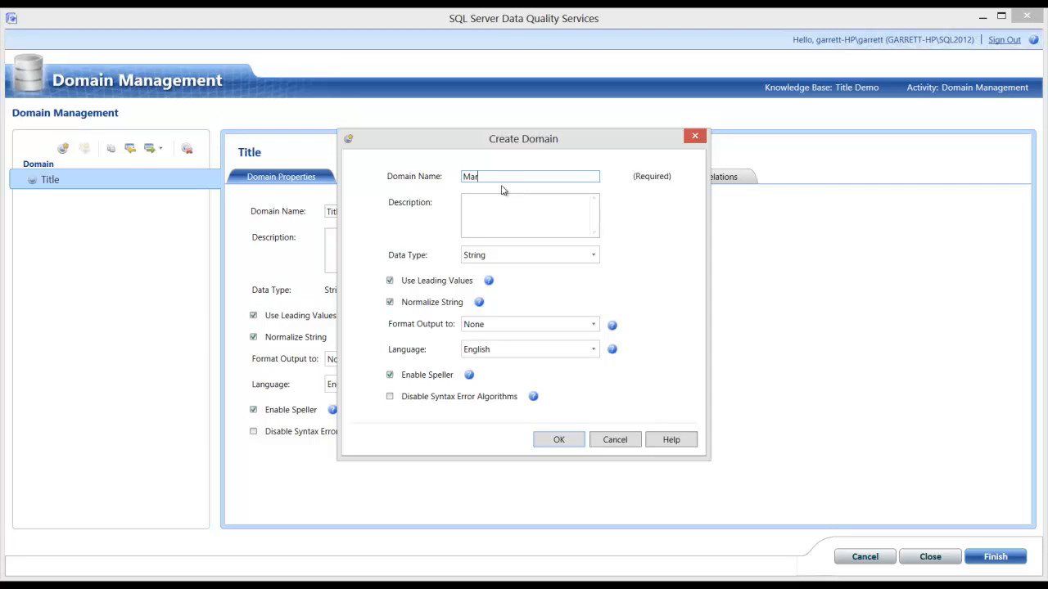
text(ital St)
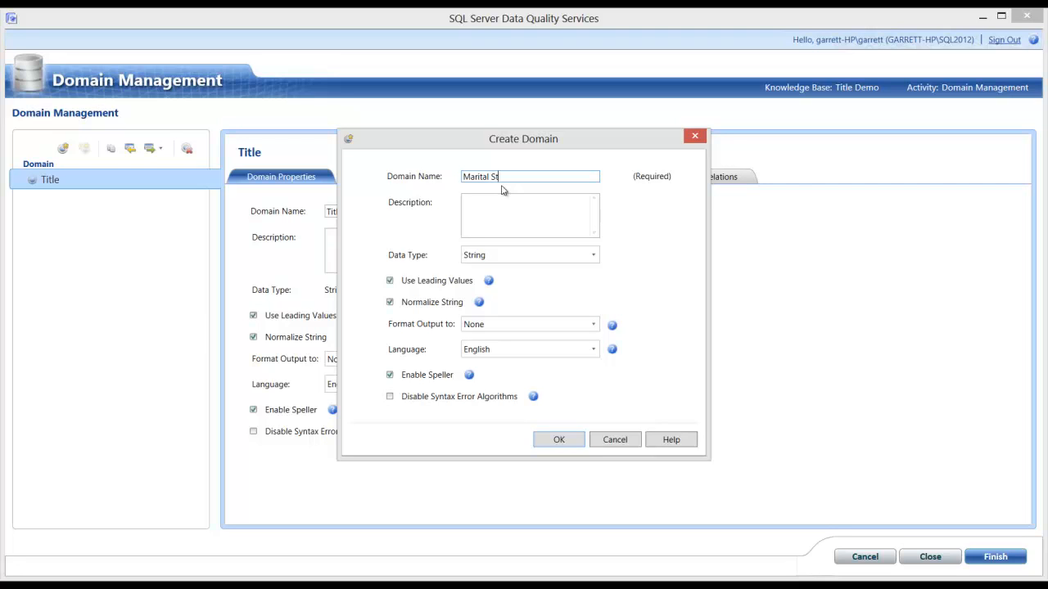
text(atus)
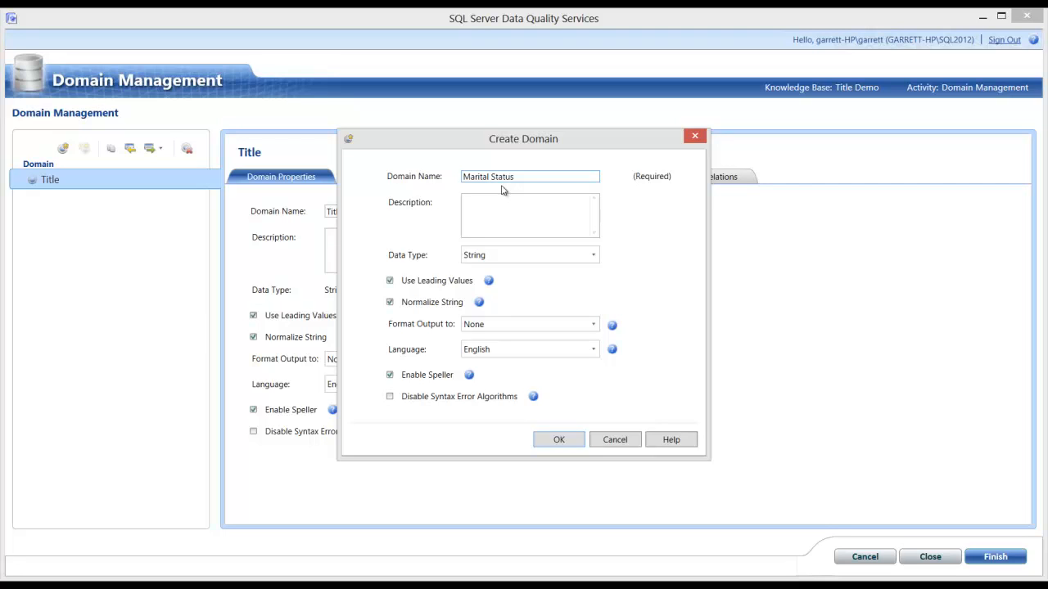
click(558, 439)
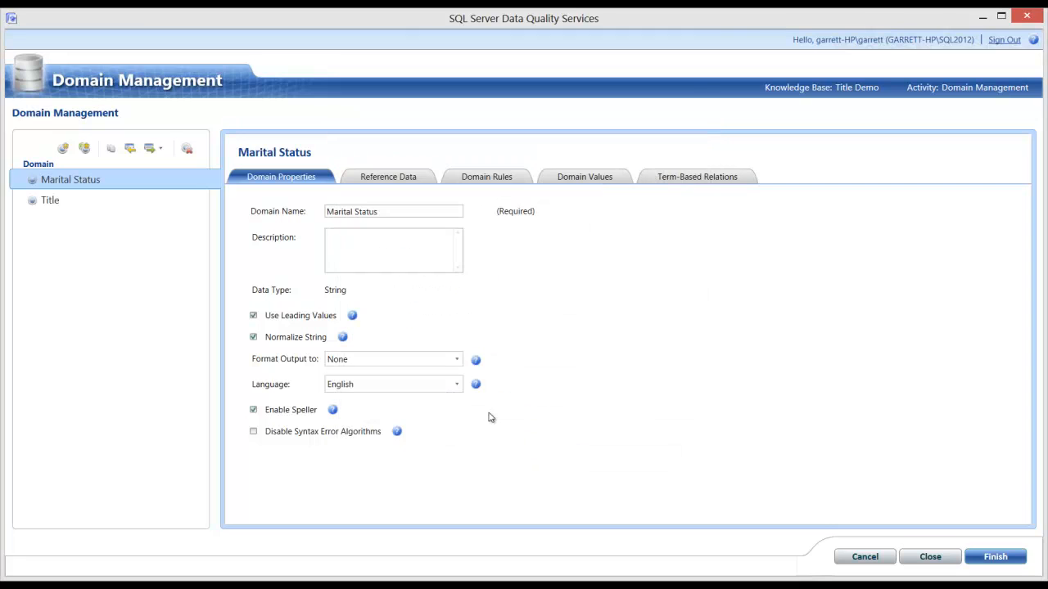
- Add a domain named 'Gender' to the knowledge base
click(62, 147)
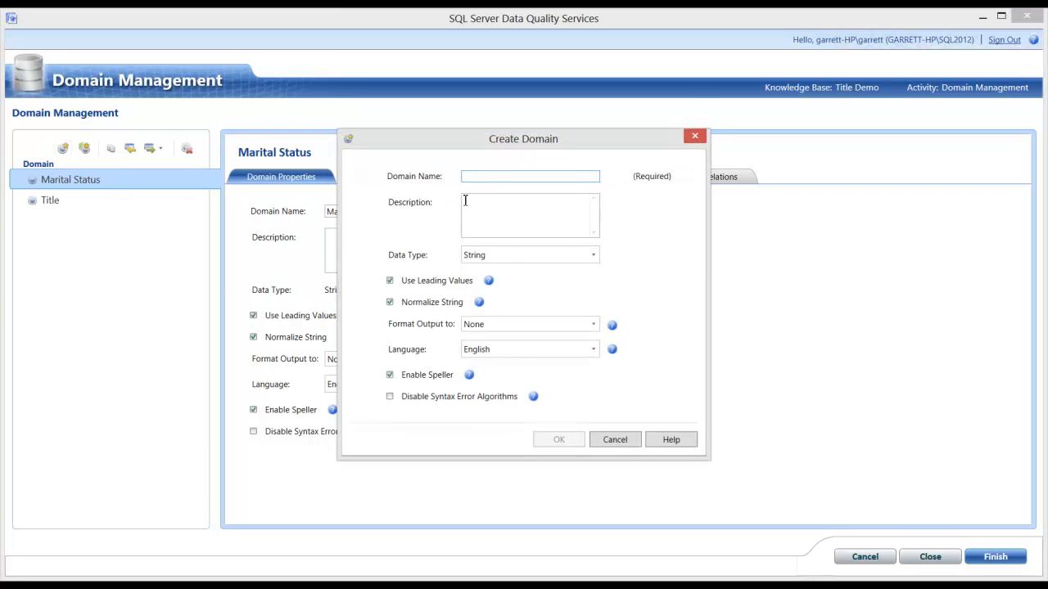
text(G)
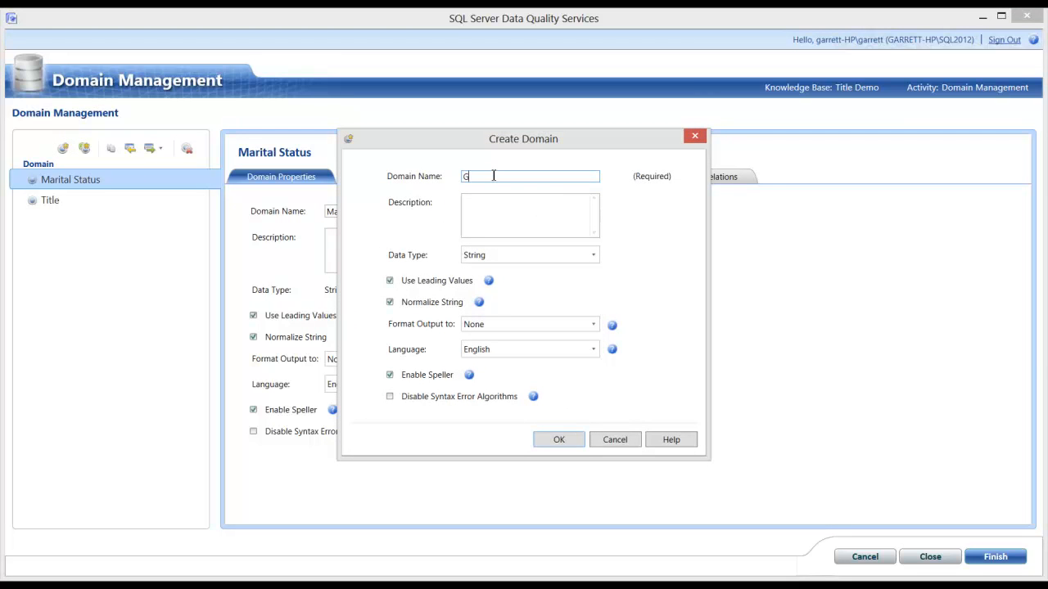
text(ender)
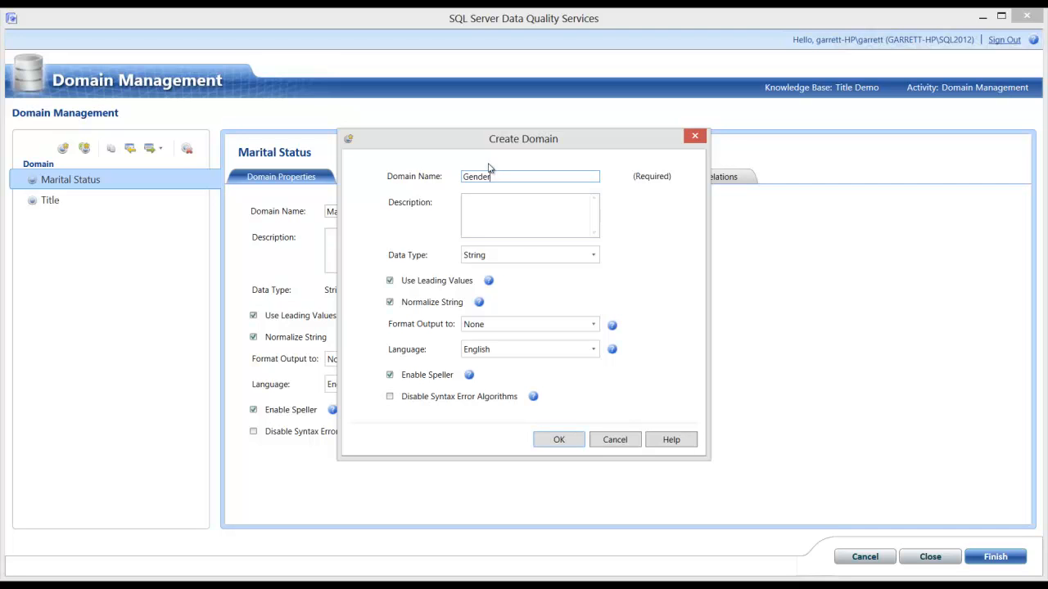
click(558, 439)
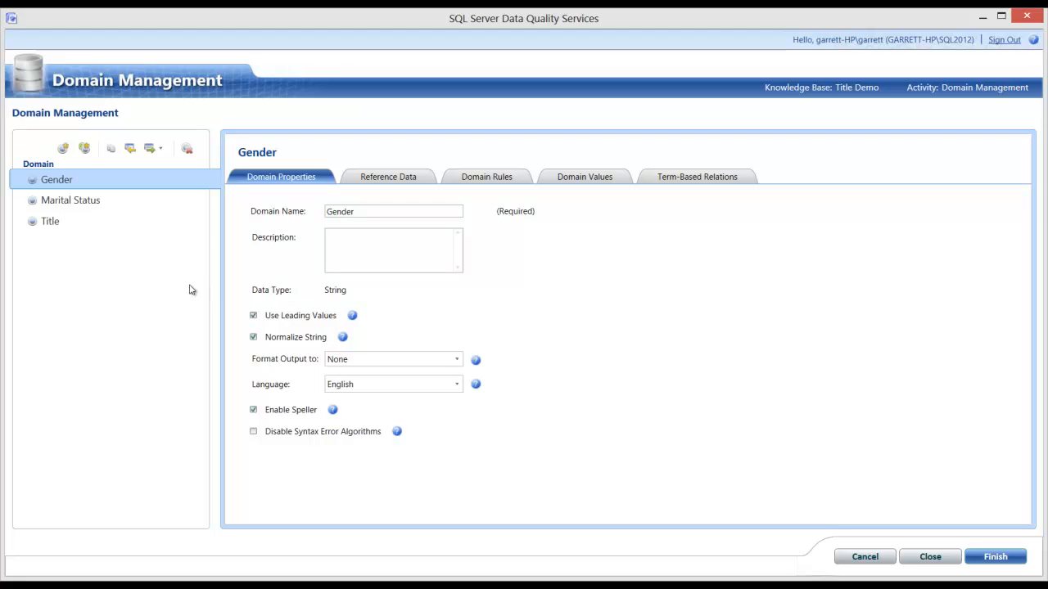
mouse_move(85, 148)
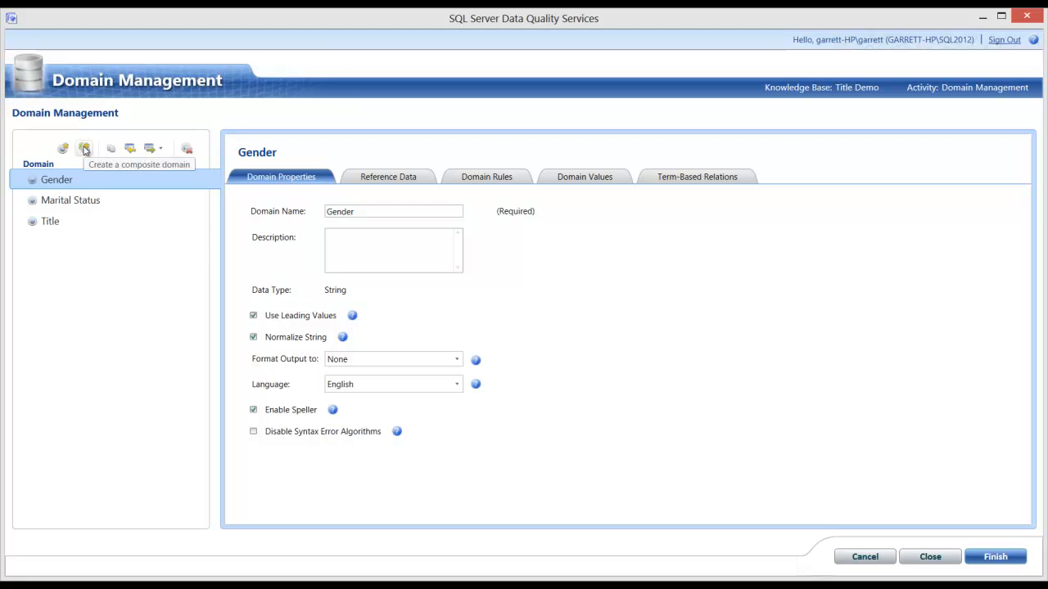
- Create composite domain 'Title Enrichment' containing Gender, Marital Status and Title
click(85, 148)
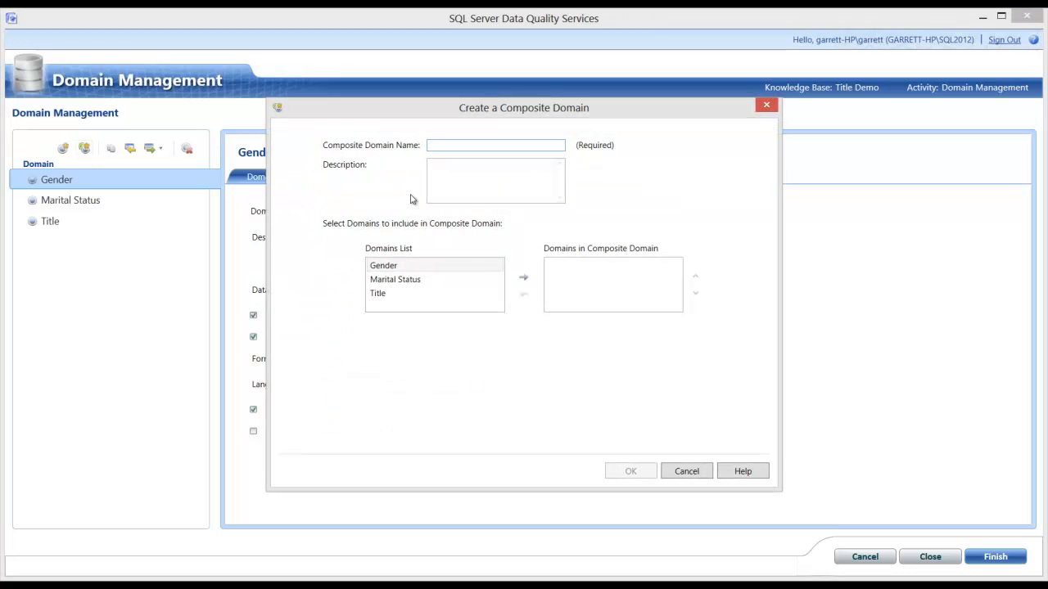
text(Title Enrichment)
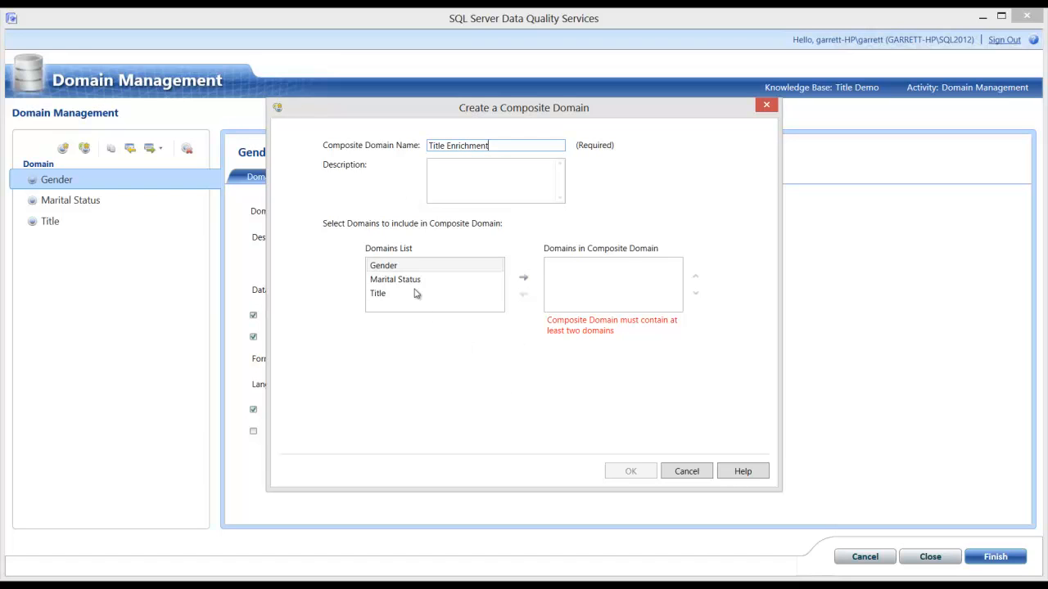
mouse_move(506, 236)
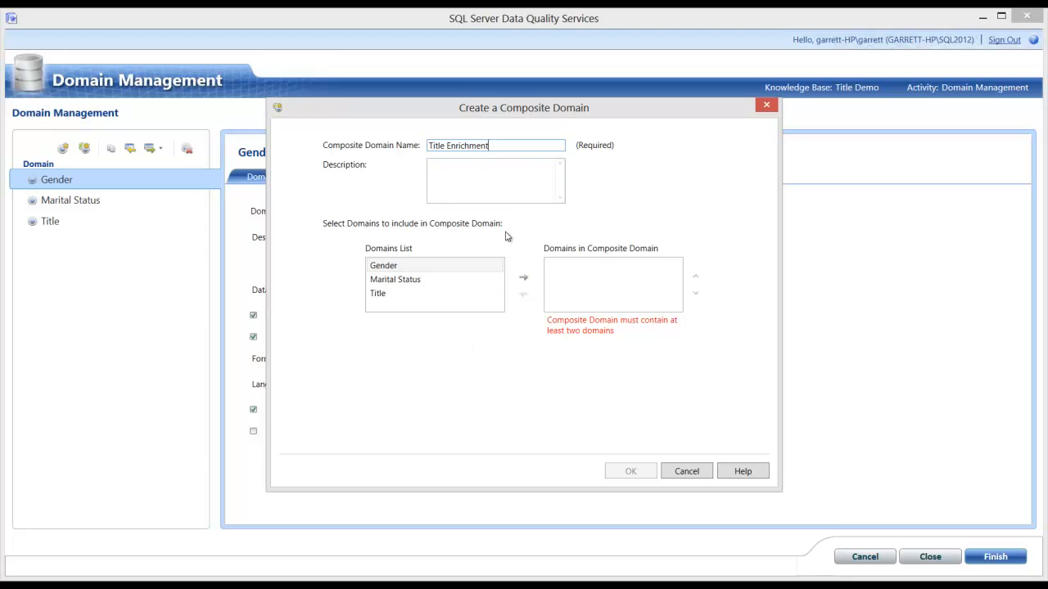
click(383, 265)
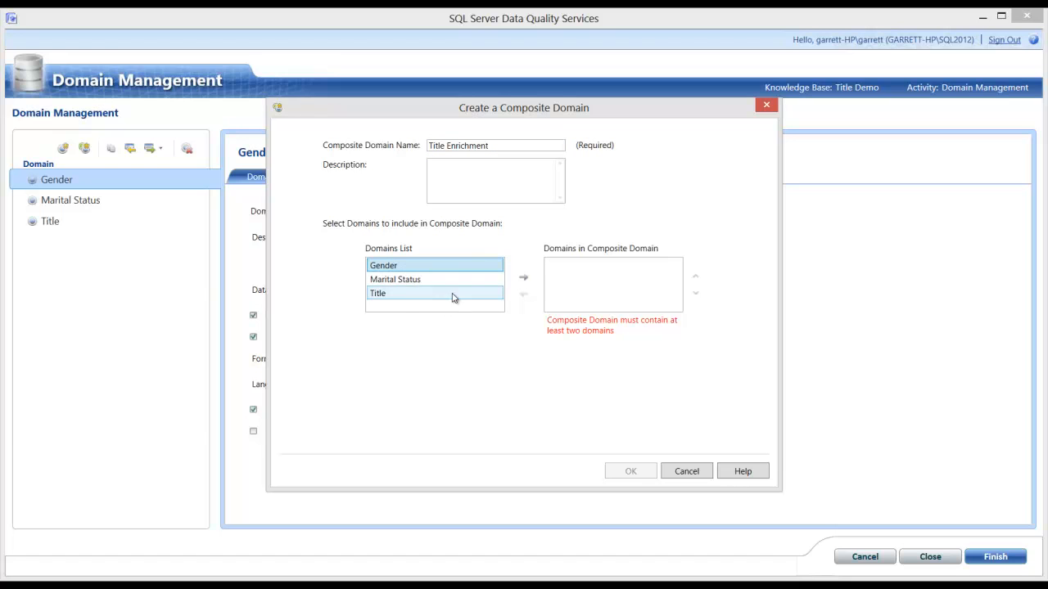
click(524, 277)
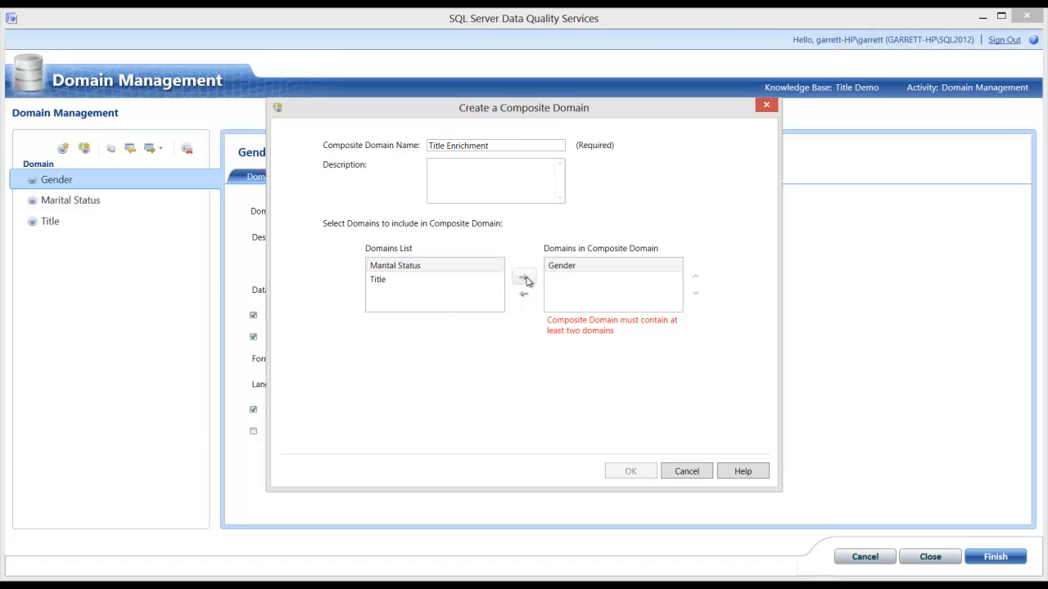
click(524, 275)
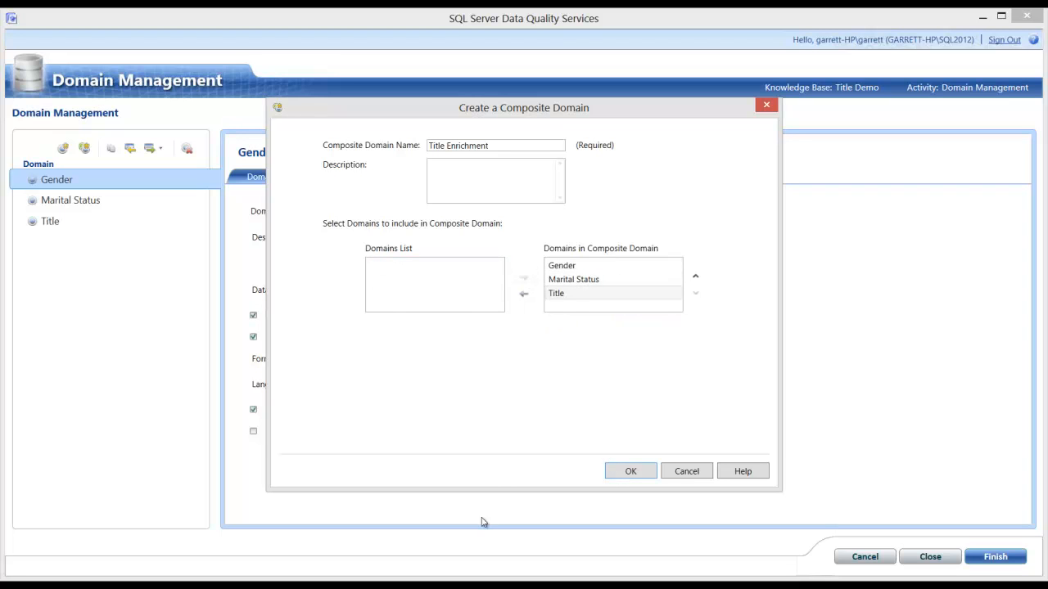
mouse_move(630, 471)
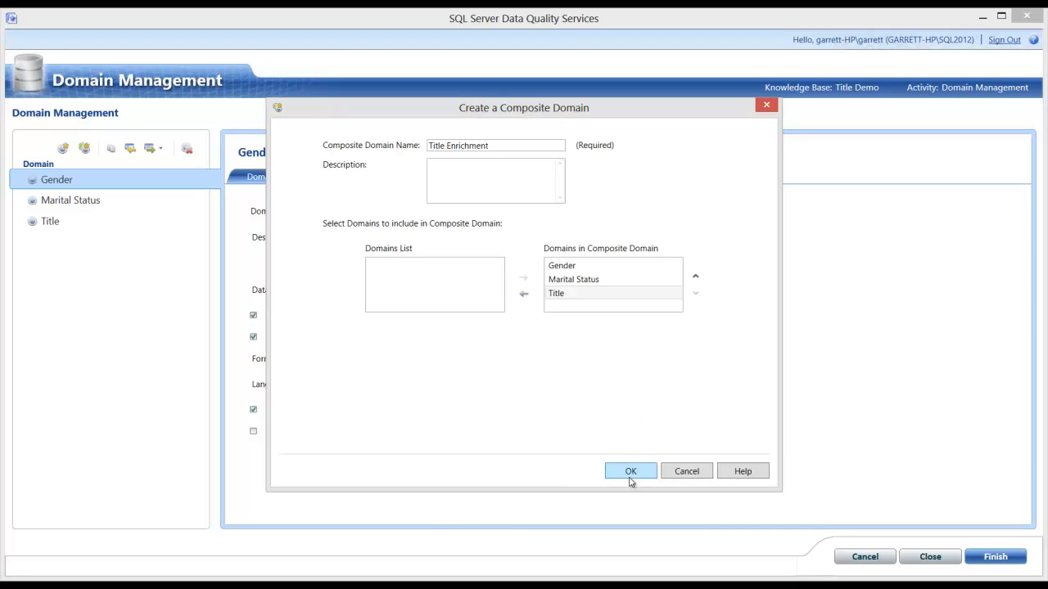
click(630, 472)
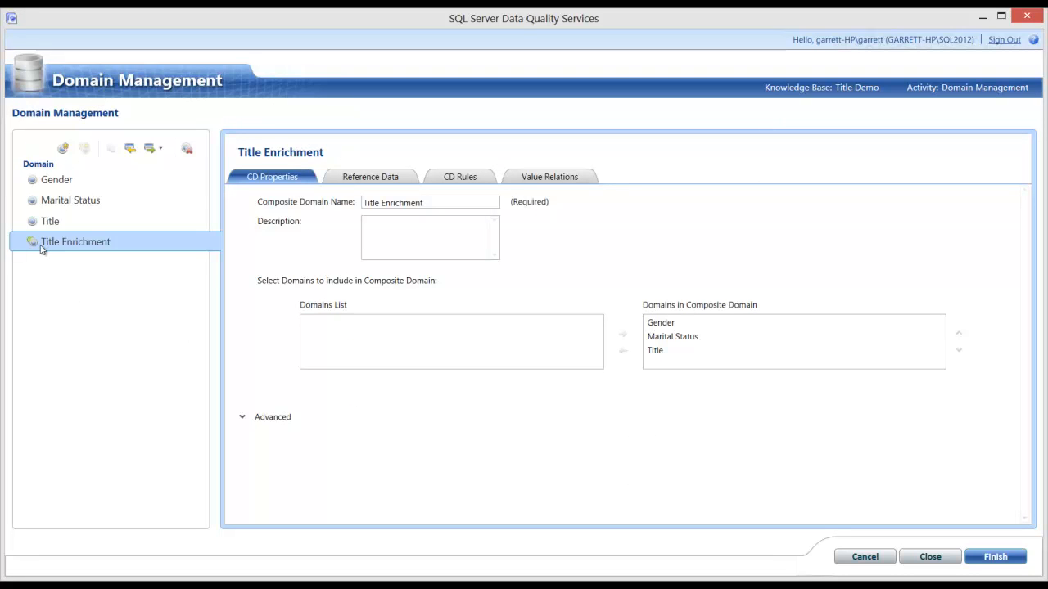
mouse_move(92, 247)
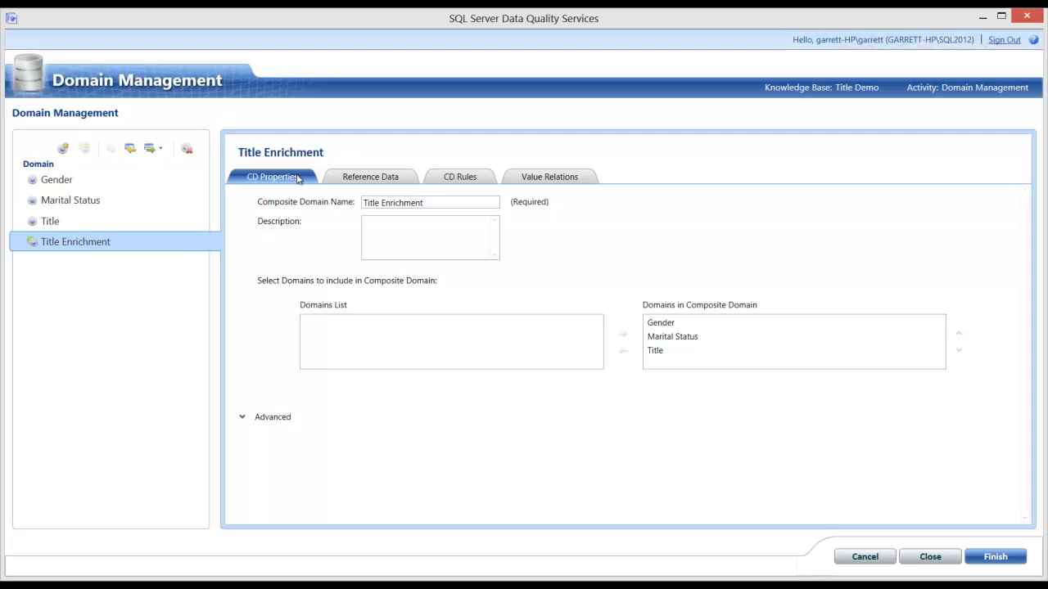
mouse_move(416, 212)
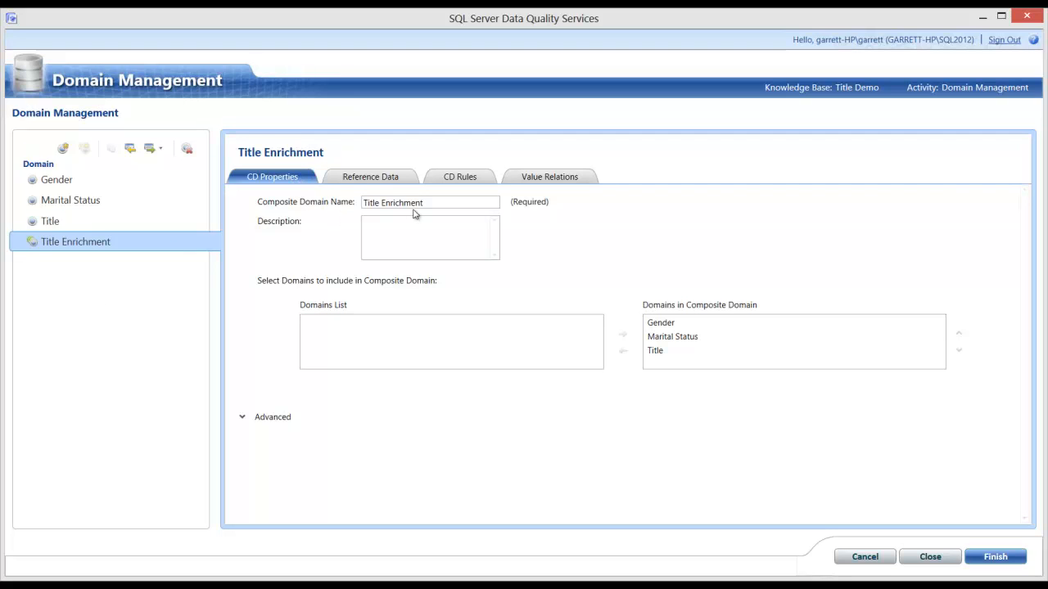
click(661, 321)
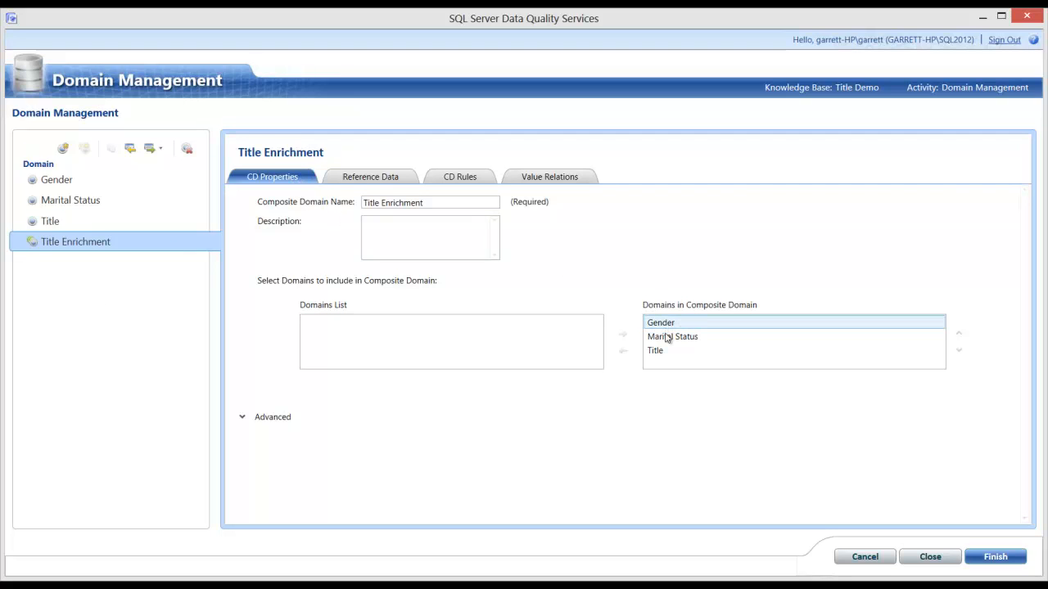
click(654, 350)
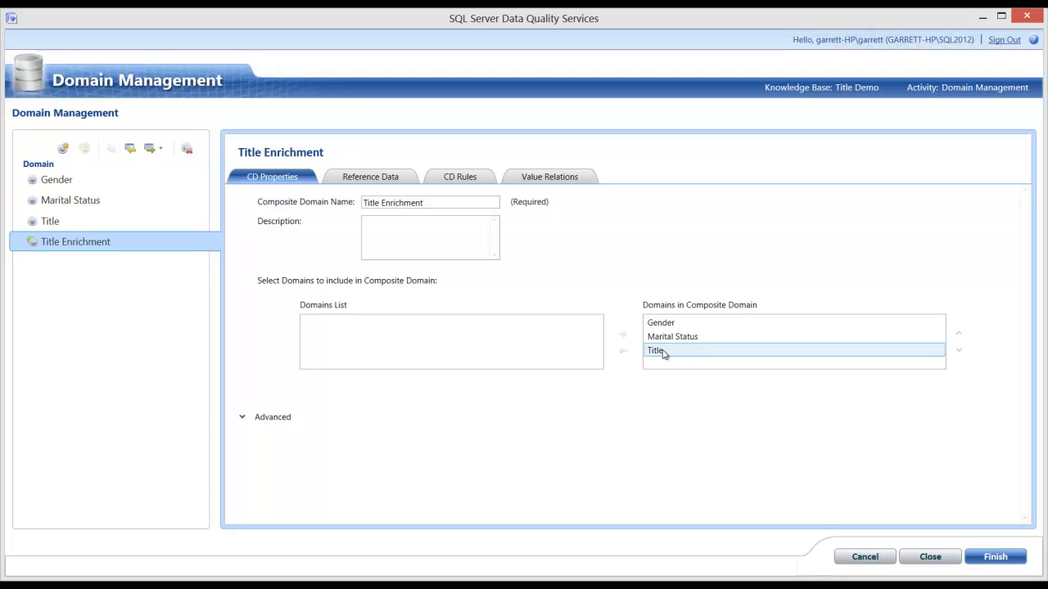
mouse_move(663, 357)
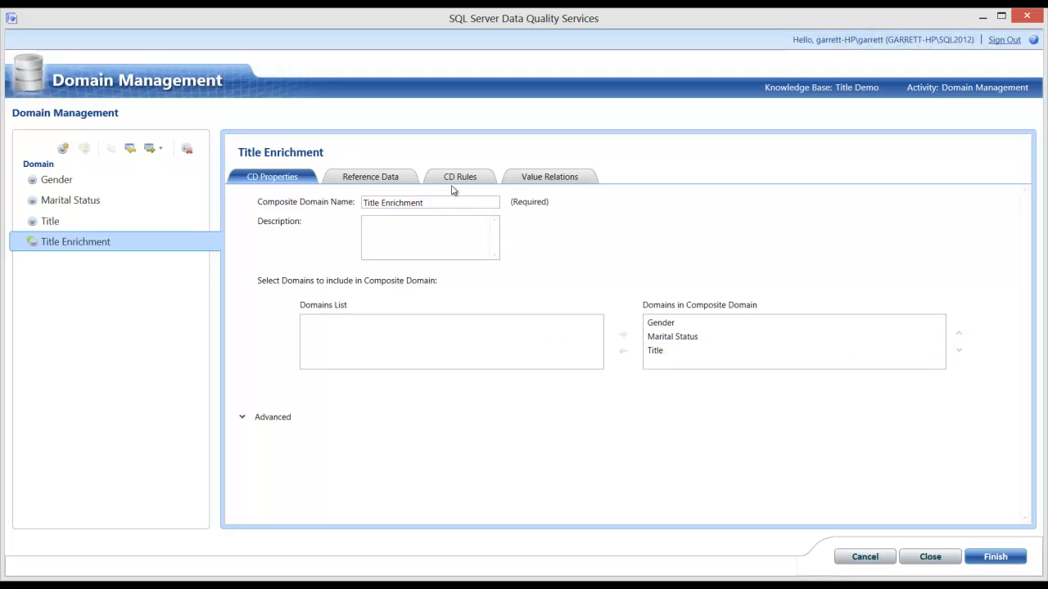
- Show the CD Rules for Title Enrichment, currently empty
click(458, 177)
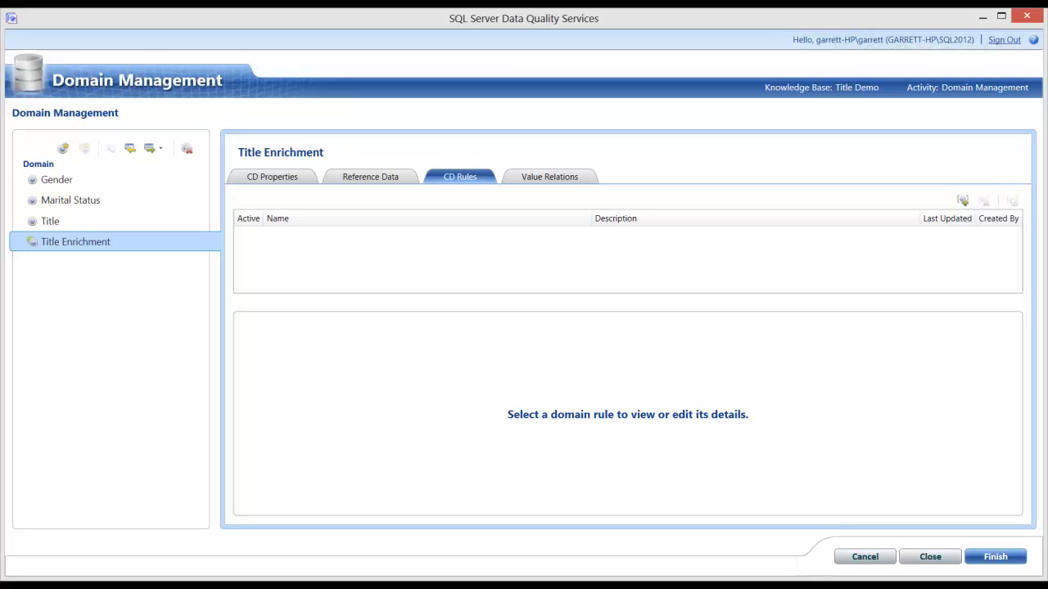
mouse_move(355, 286)
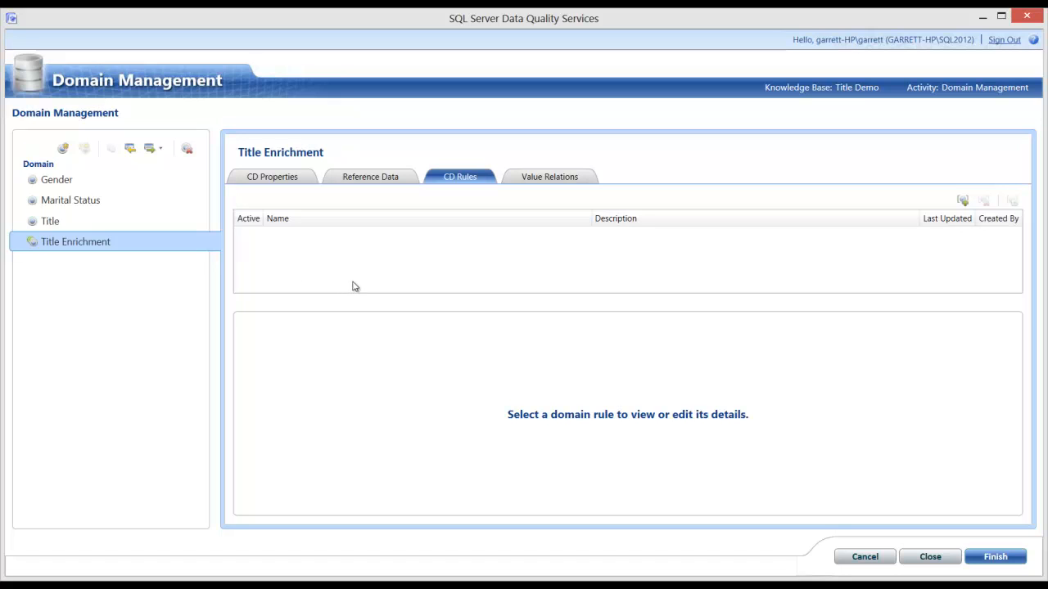